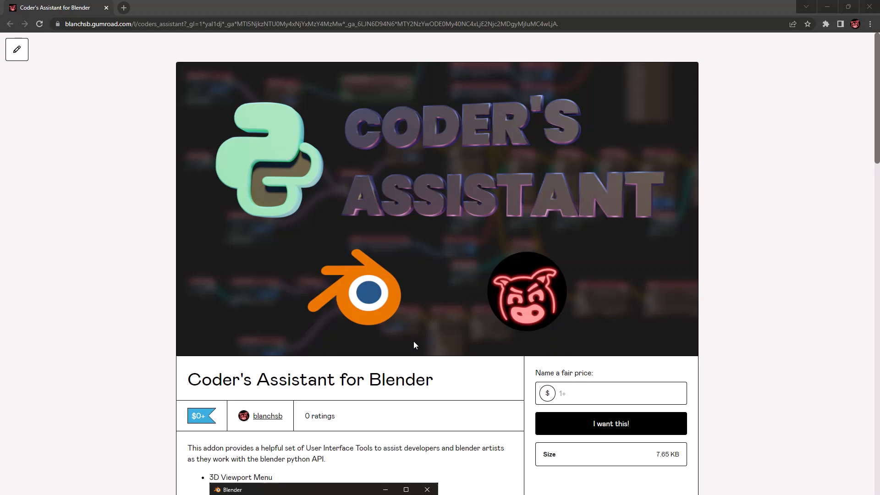
{"action": "mouse_move", "coordinate": [506, 154]}
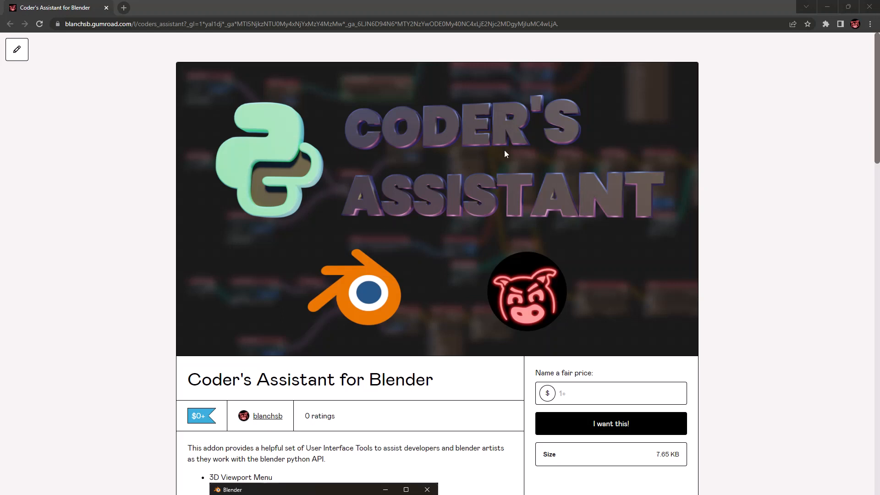
Scroll the Gumroad page through the Viewport, Console, Info Panel, Text Editor and Serpens toolbar previews
{"action": "scroll", "scroll_direction": "down", "scroll_amount": 3}
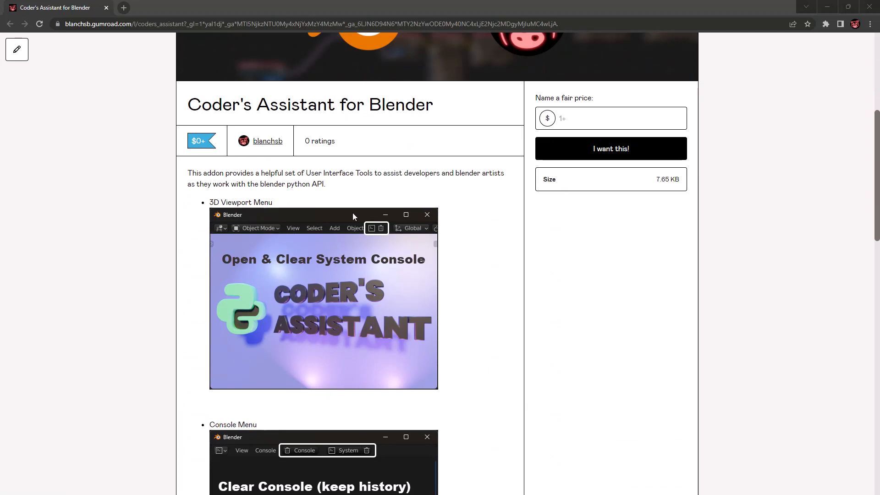
{"action": "mouse_move", "coordinate": [369, 234]}
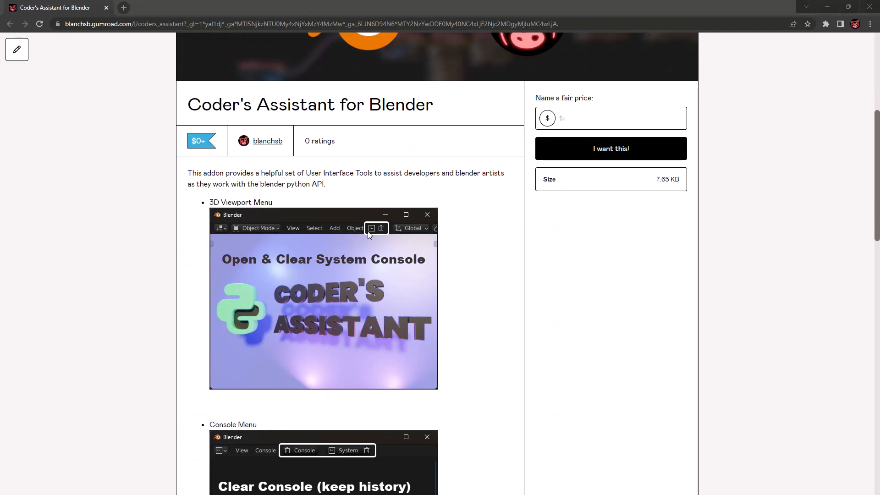
{"action": "mouse_move", "coordinate": [389, 236]}
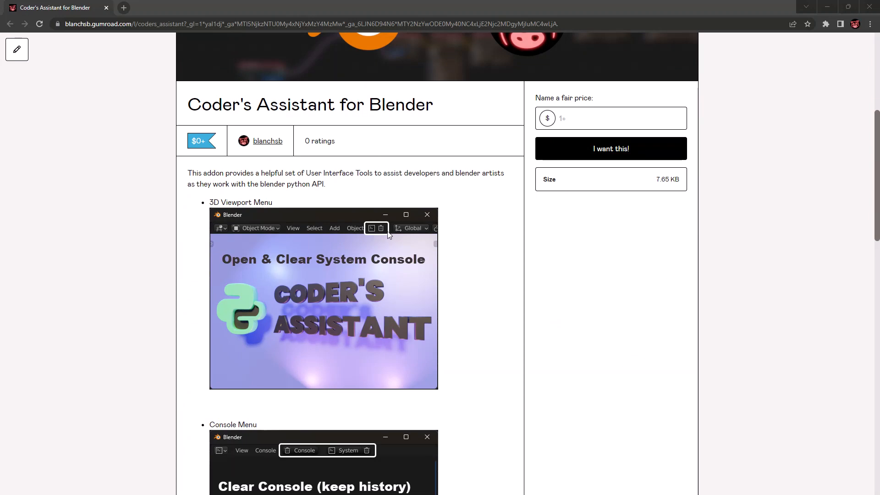
{"action": "scroll", "scroll_direction": "down", "scroll_amount": 3}
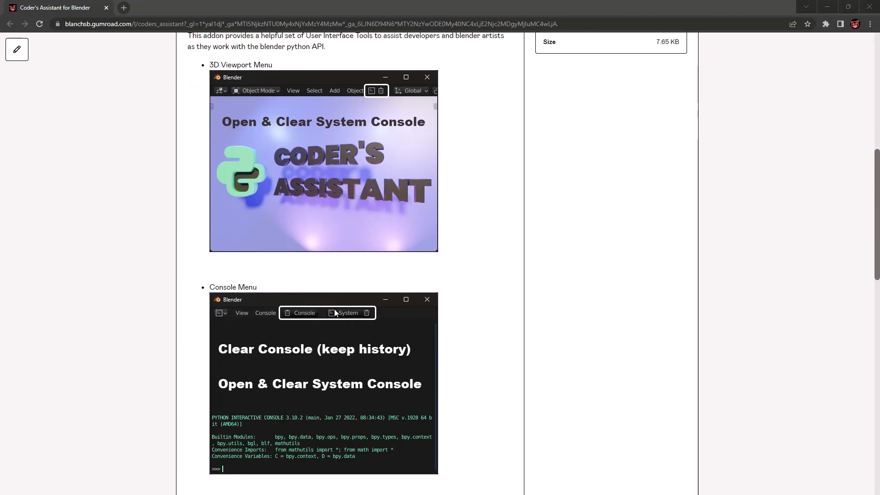
{"action": "mouse_move", "coordinate": [361, 322]}
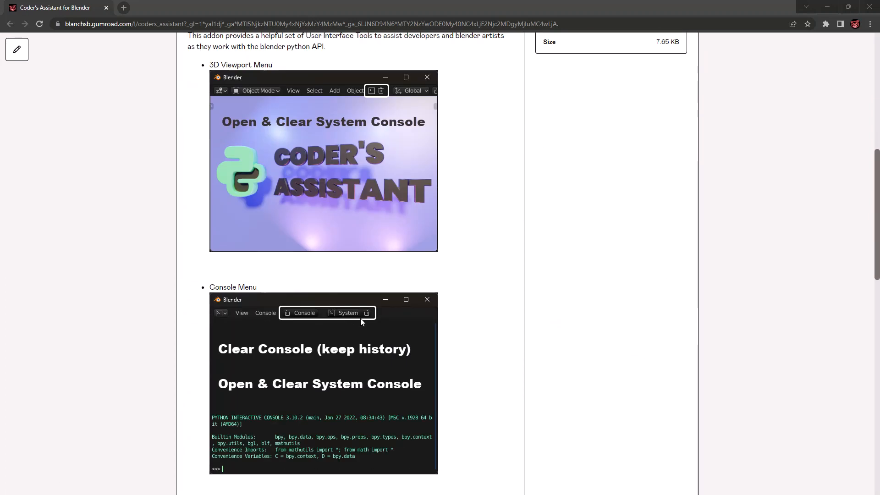
{"action": "mouse_move", "coordinate": [285, 368]}
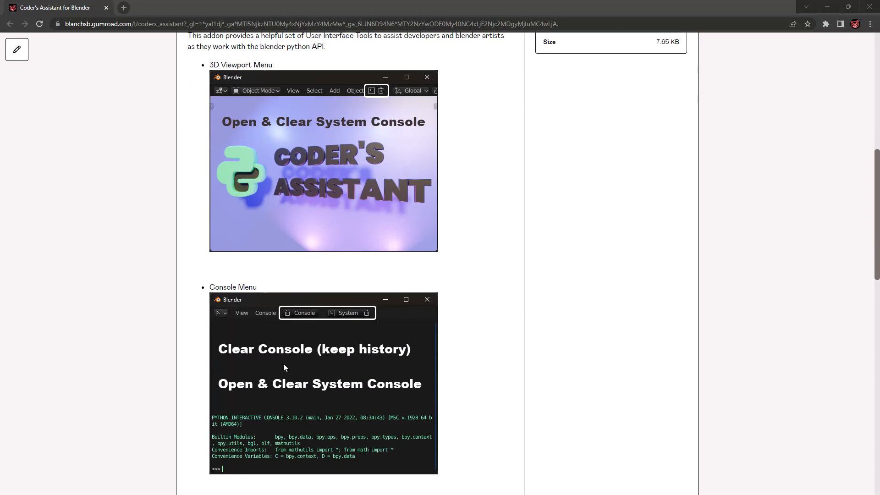
{"action": "scroll", "scroll_direction": "down", "scroll_amount": 3}
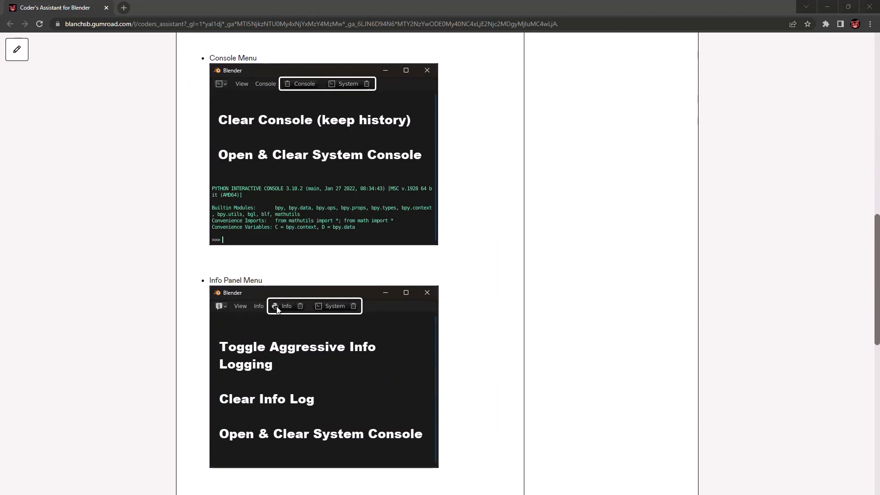
{"action": "mouse_move", "coordinate": [282, 355]}
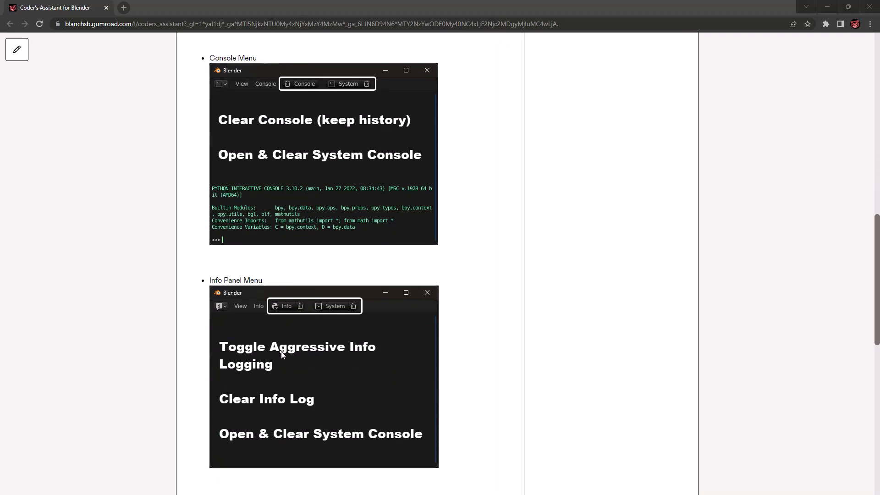
{"action": "scroll", "scroll_direction": "down", "scroll_amount": 3}
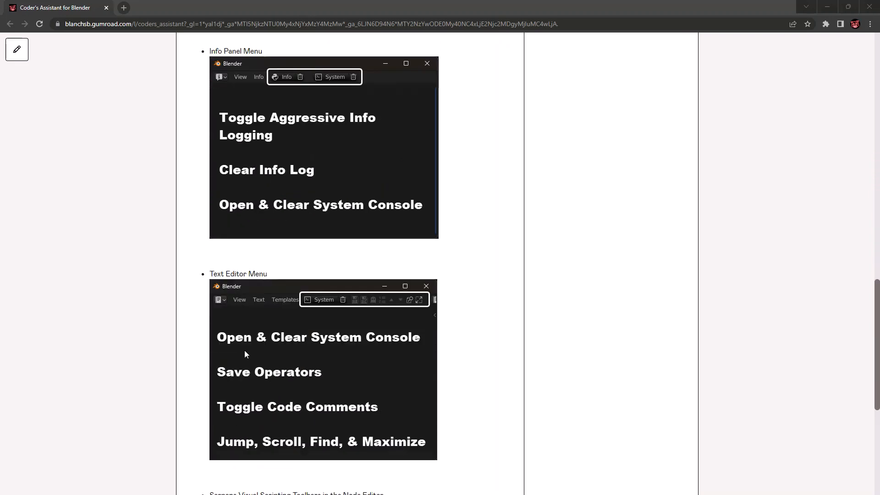
{"action": "mouse_move", "coordinate": [367, 299]}
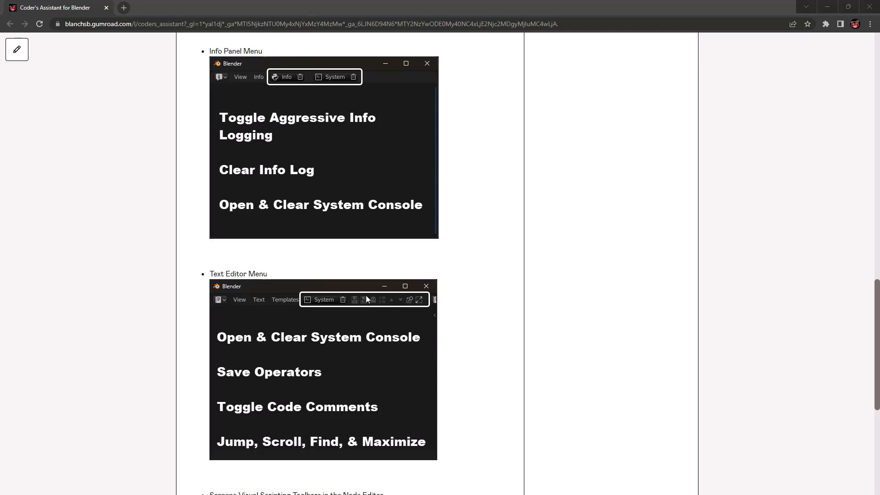
{"action": "mouse_move", "coordinate": [353, 306]}
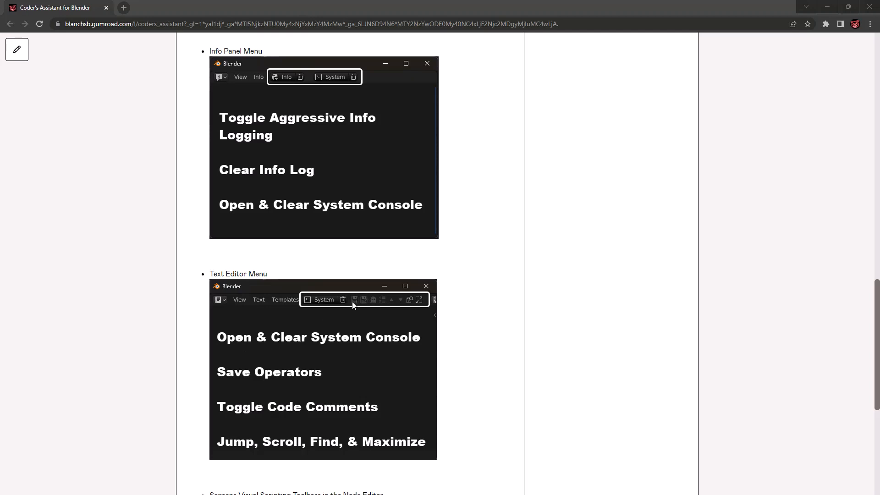
{"action": "mouse_move", "coordinate": [376, 304]}
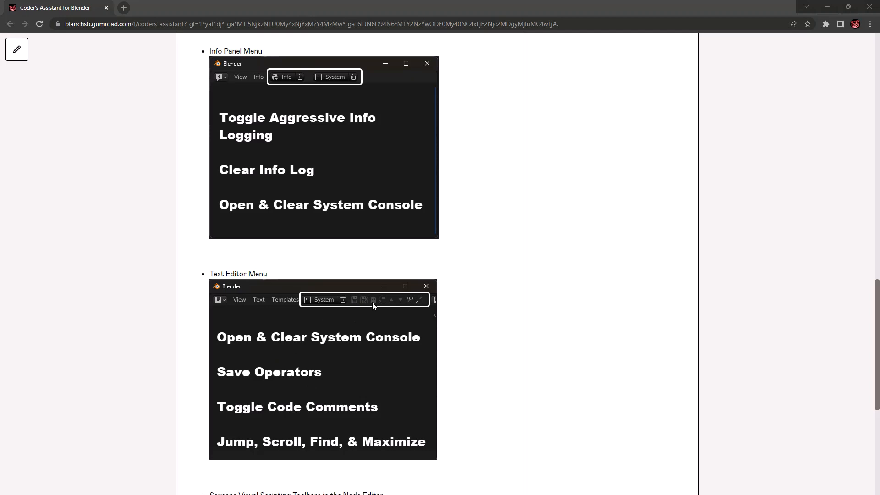
{"action": "mouse_move", "coordinate": [399, 304]}
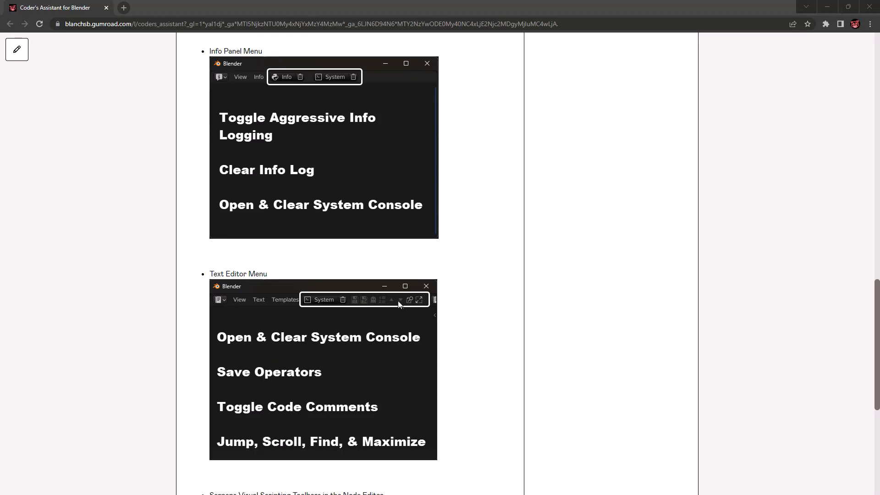
{"action": "mouse_move", "coordinate": [425, 305]}
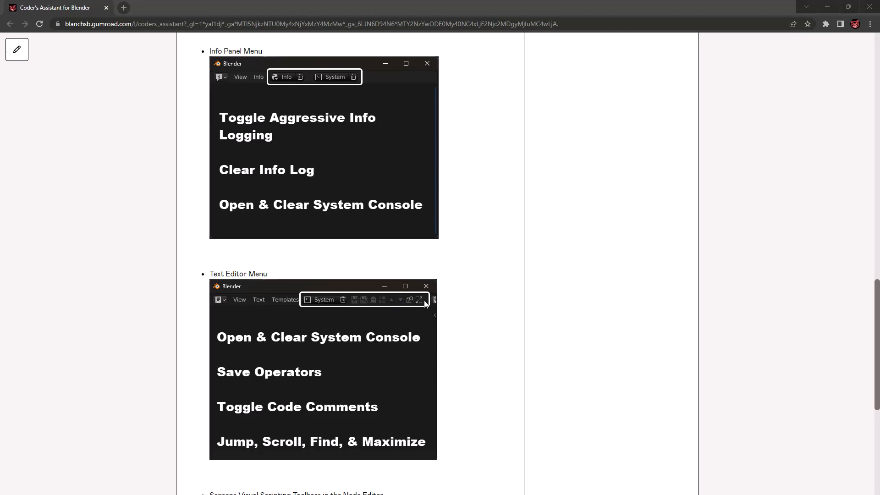
{"action": "scroll", "scroll_direction": "down", "scroll_amount": 3}
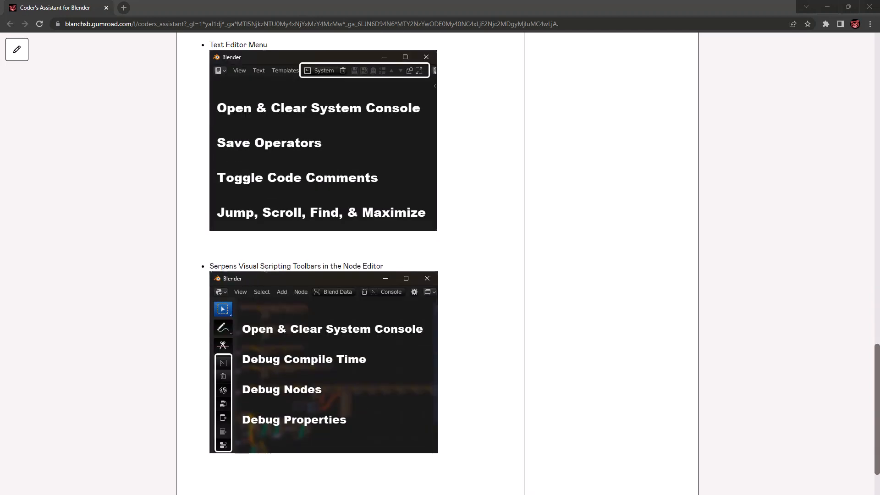
{"action": "mouse_move", "coordinate": [241, 386]}
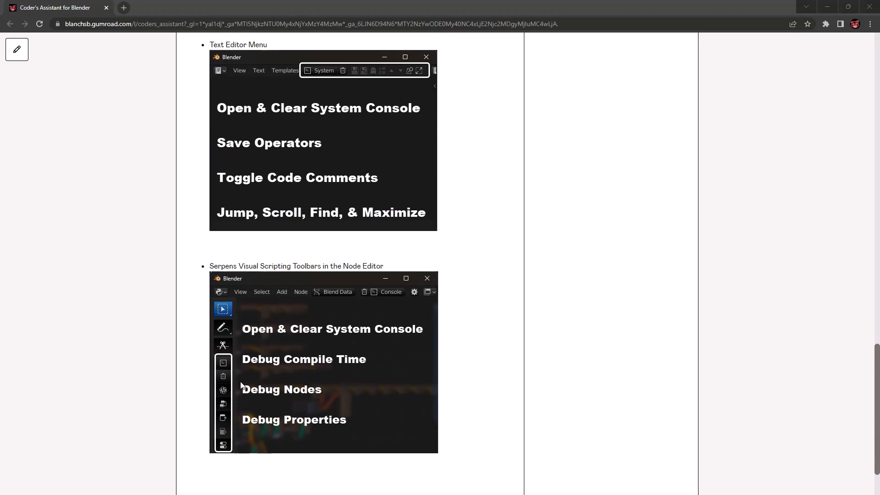
{"action": "mouse_move", "coordinate": [220, 439]}
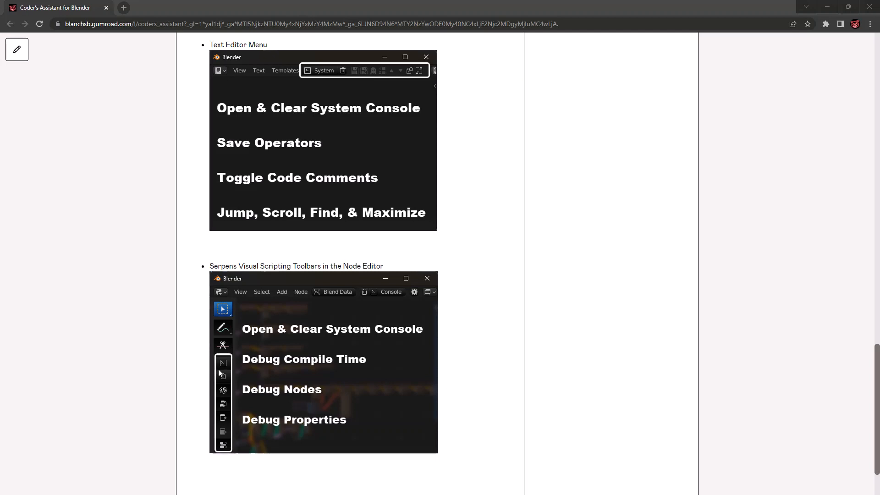
{"action": "mouse_move", "coordinate": [288, 398]}
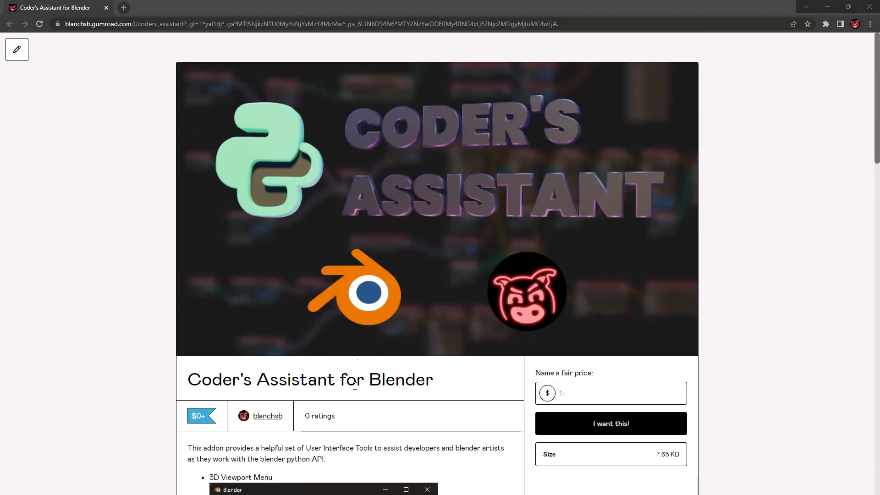
{"action": "mouse_move", "coordinate": [454, 256]}
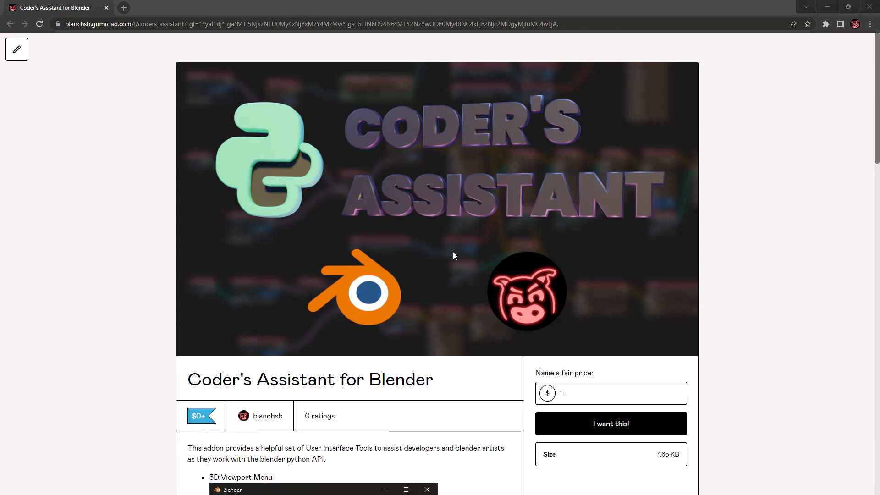
{"action": "mouse_move", "coordinate": [478, 245]}
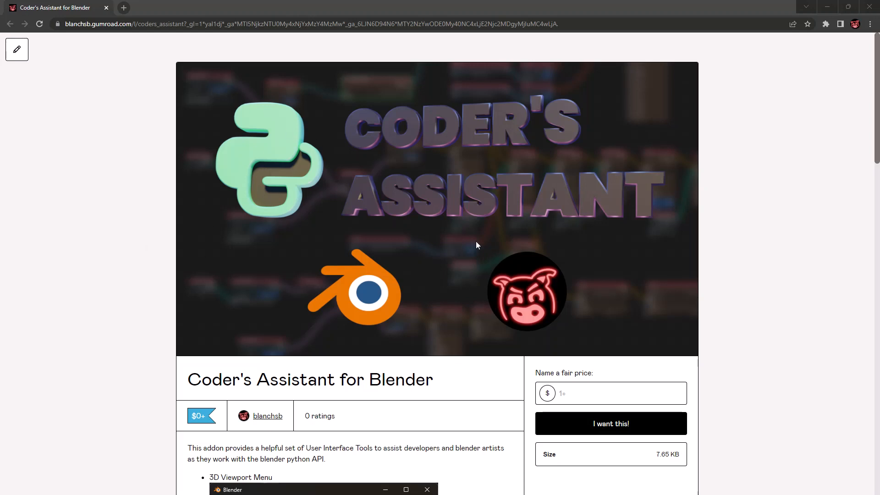
{"action": "mouse_move", "coordinate": [338, 228]}
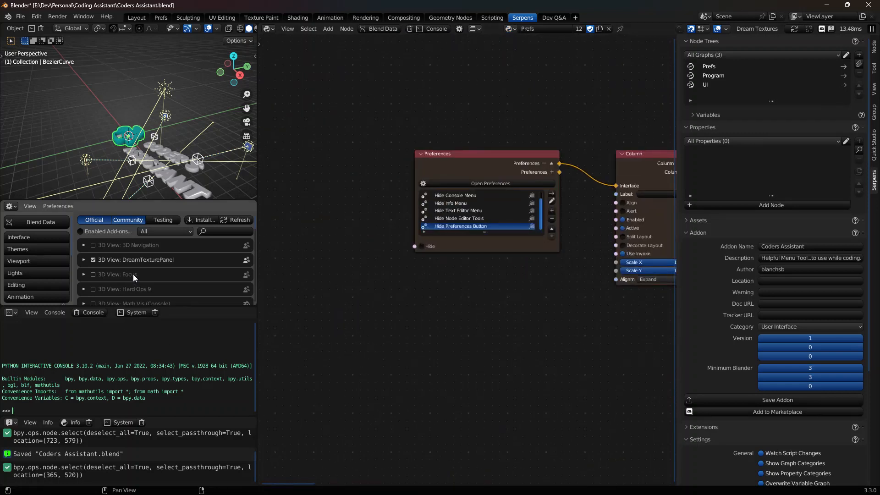
Search the add-ons for Serpens and expand the Node: Serpens entry to see its preferences
{"action": "type", "text": "serp"}
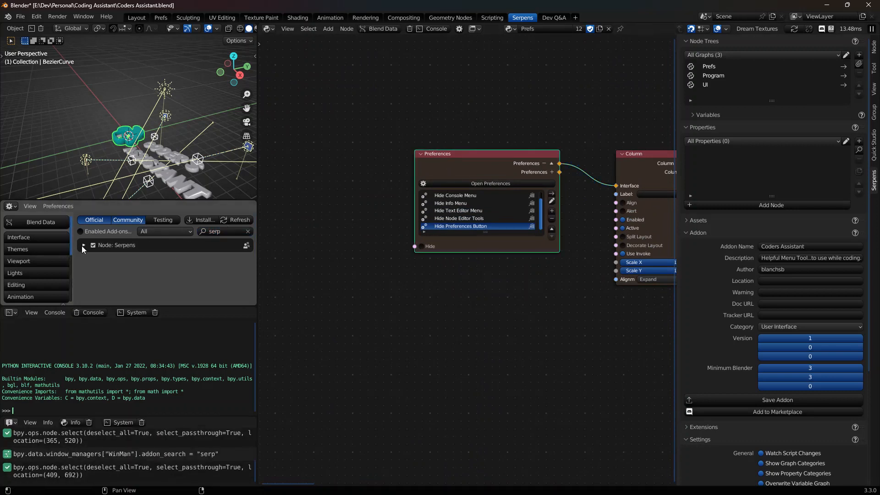
{"action": "left_click", "coordinate": [84, 245]}
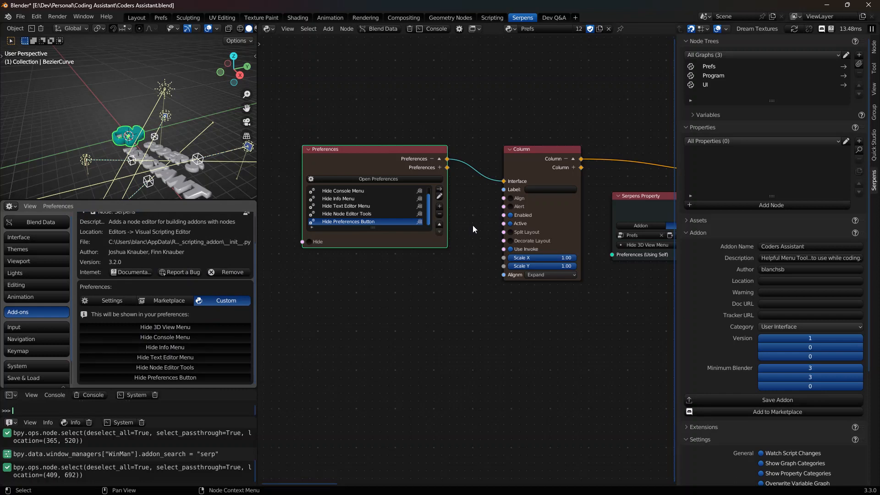
{"action": "mouse_move", "coordinate": [548, 283]}
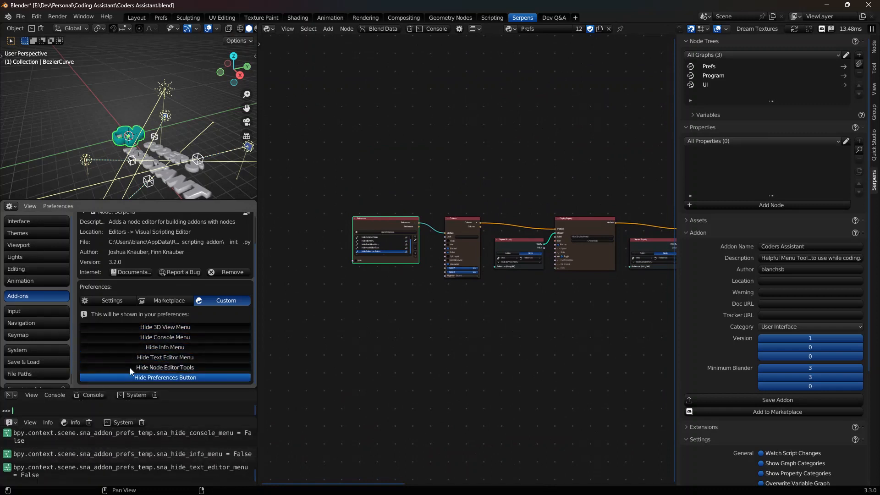
{"action": "left_click", "coordinate": [165, 377]}
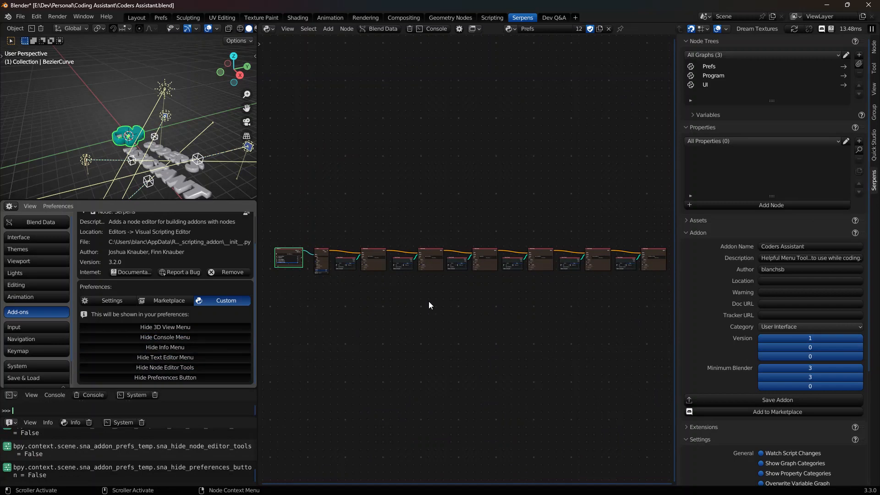
{"action": "mouse_move", "coordinate": [508, 274]}
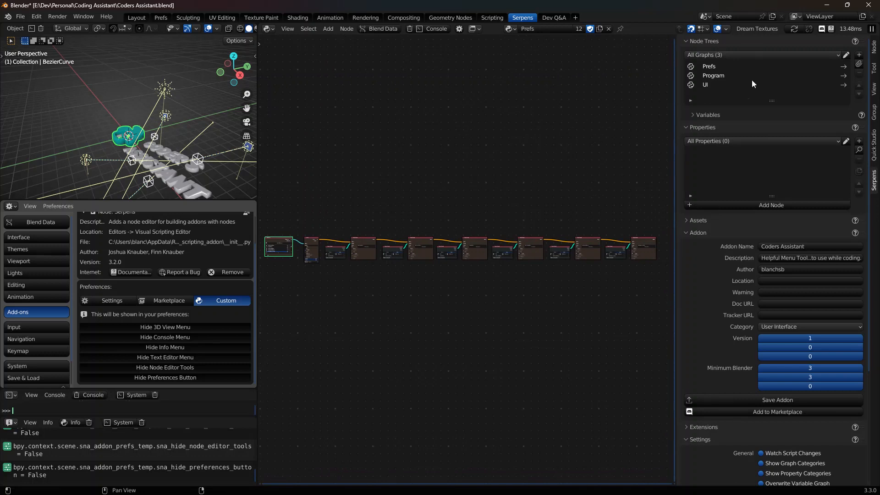
{"action": "mouse_move", "coordinate": [751, 246]}
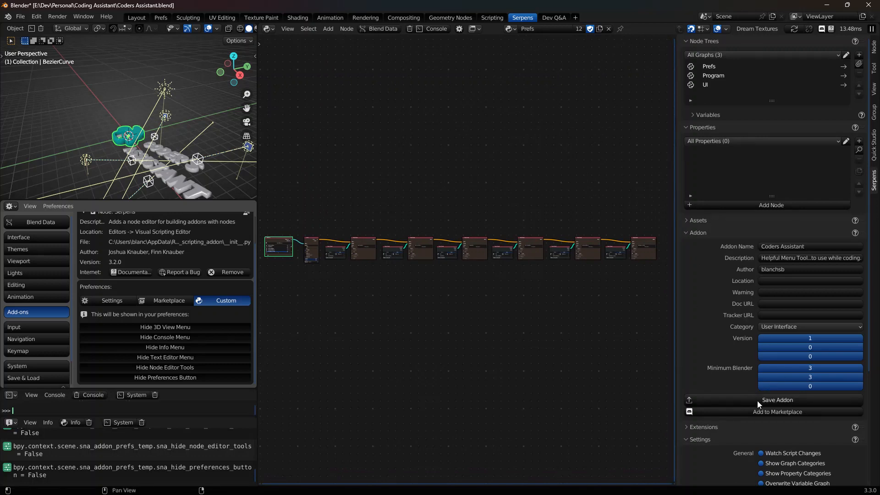
Export the addon via Save Addon as coders_assistant_1.0.0.zip
{"action": "left_click", "coordinate": [777, 400]}
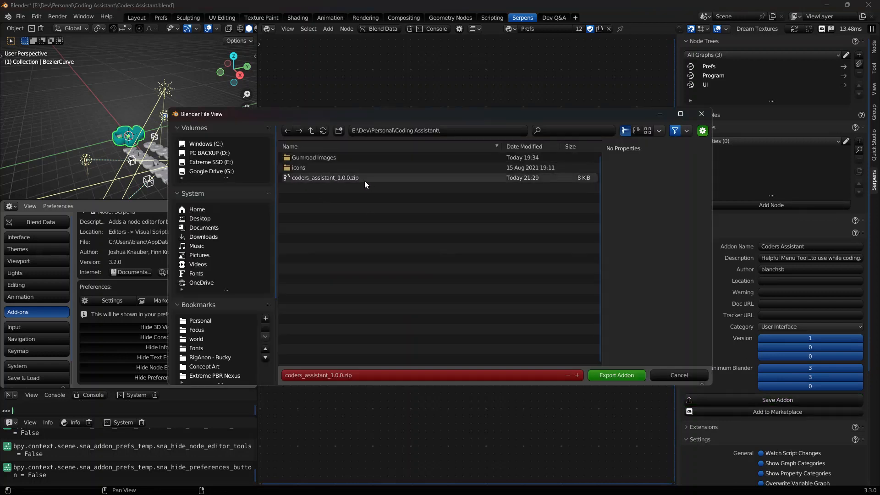
{"action": "mouse_move", "coordinate": [330, 184]}
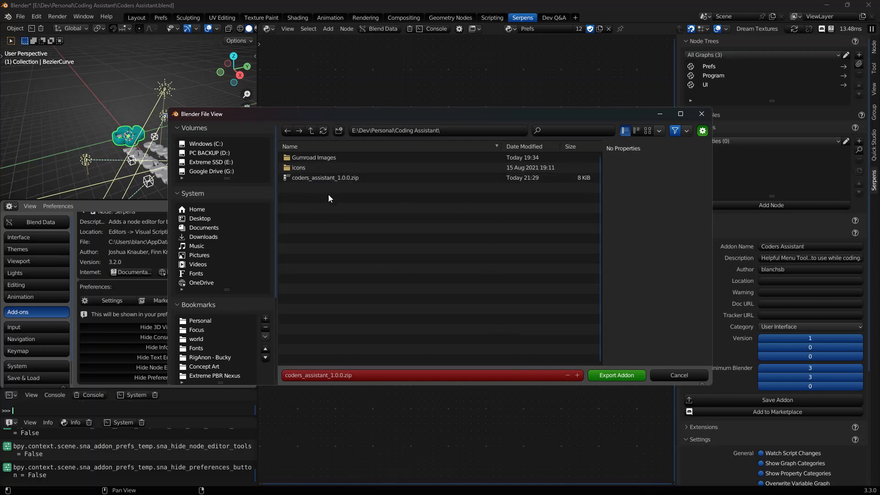
{"action": "mouse_move", "coordinate": [307, 205]}
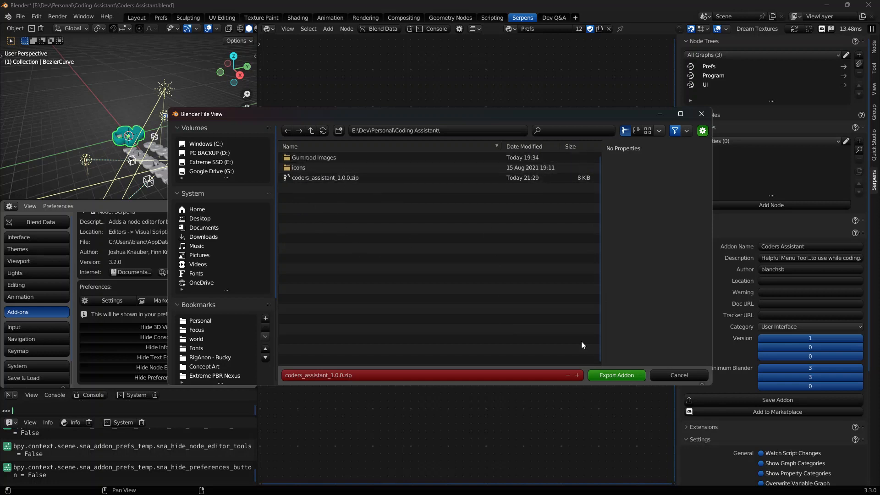
{"action": "mouse_move", "coordinate": [794, 389]}
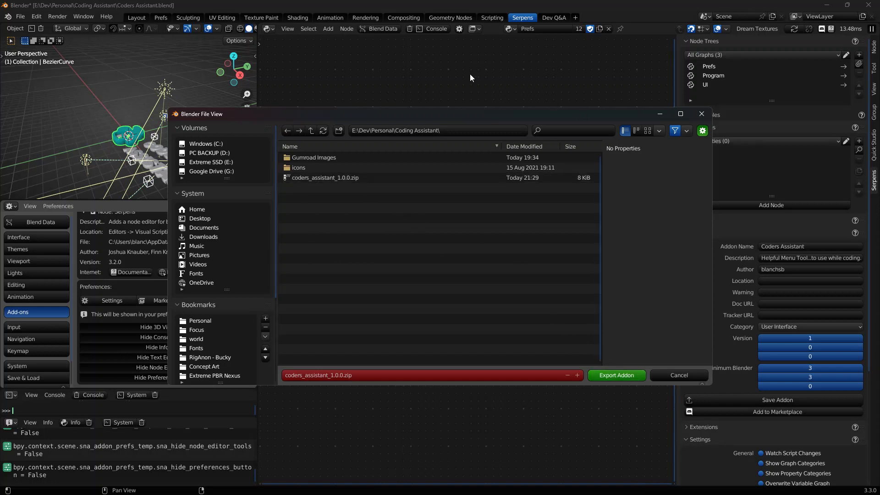
{"action": "mouse_move", "coordinate": [466, 300]}
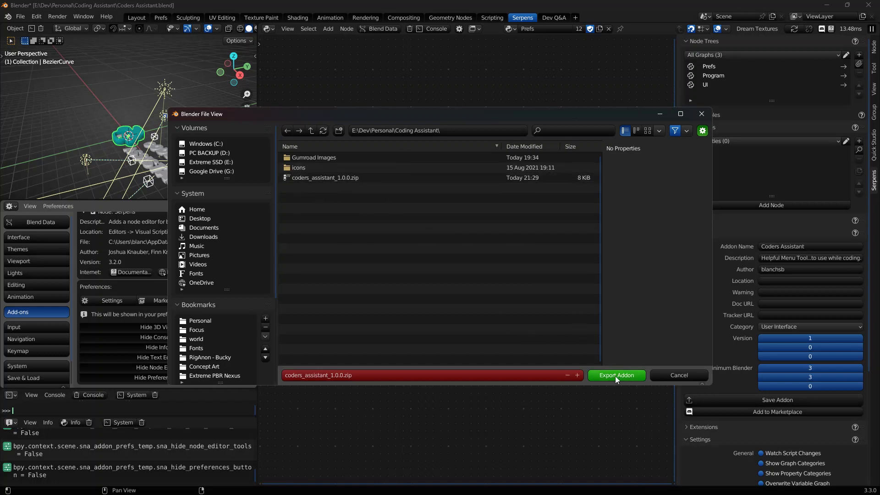
{"action": "left_click", "coordinate": [617, 375]}
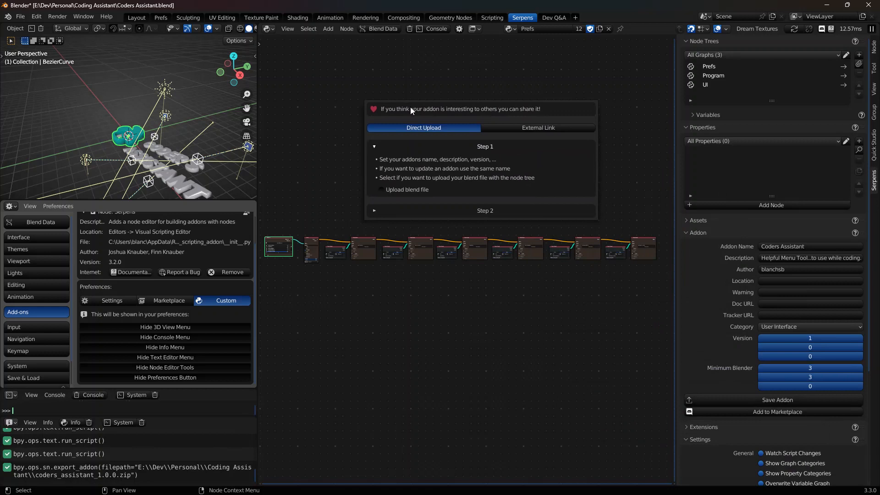
{"action": "mouse_move", "coordinate": [438, 154]}
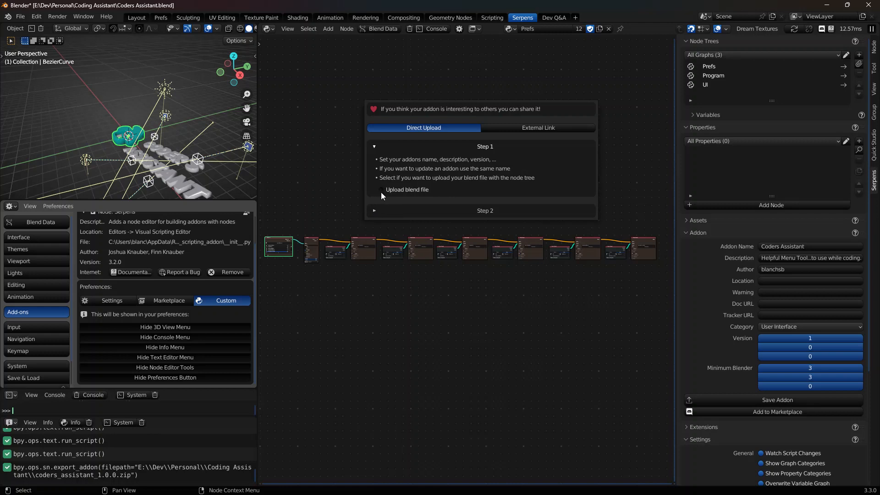
Enable Upload blend file, expand Step 2, and copy the marketplace post command
{"action": "left_click", "coordinate": [381, 190]}
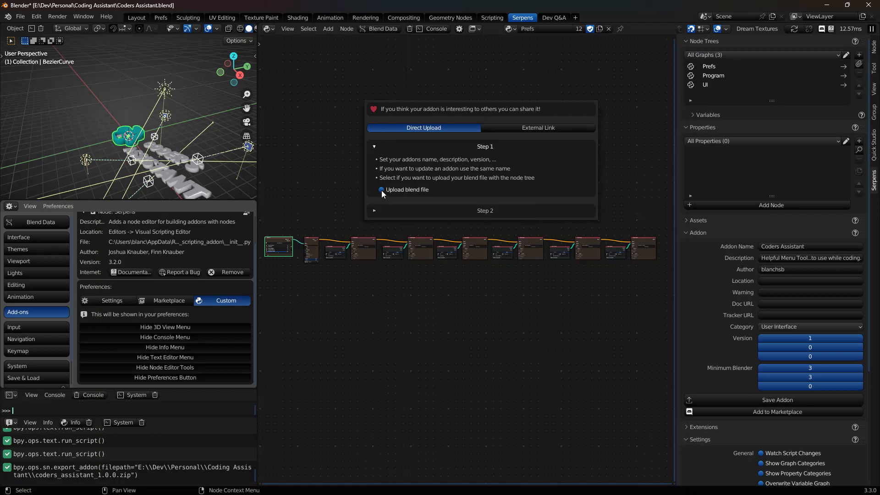
{"action": "left_click", "coordinate": [485, 210]}
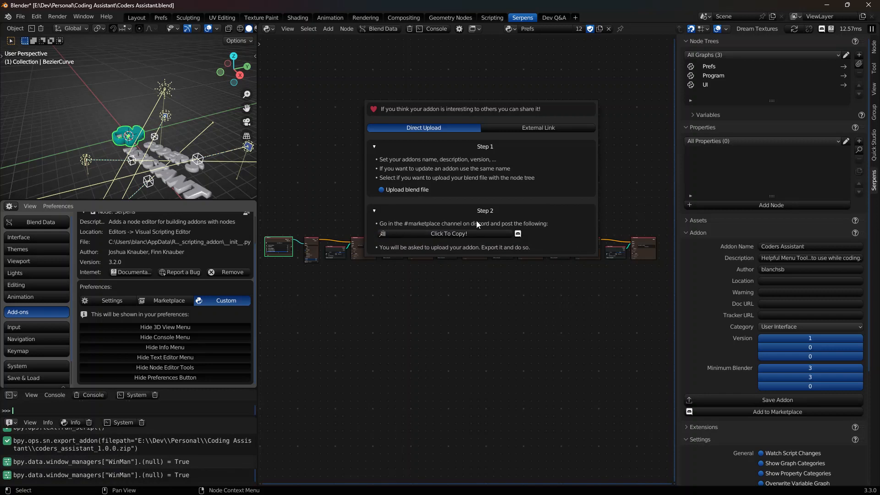
{"action": "mouse_move", "coordinate": [504, 233]}
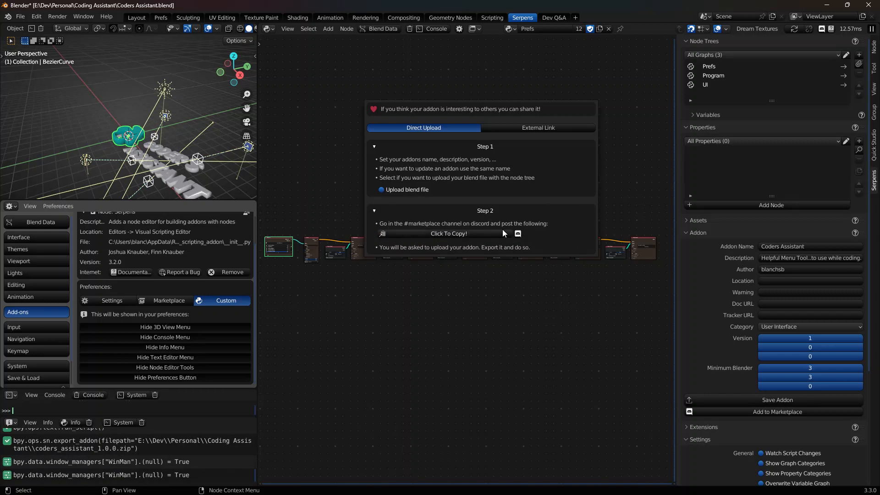
{"action": "left_click", "coordinate": [449, 233]}
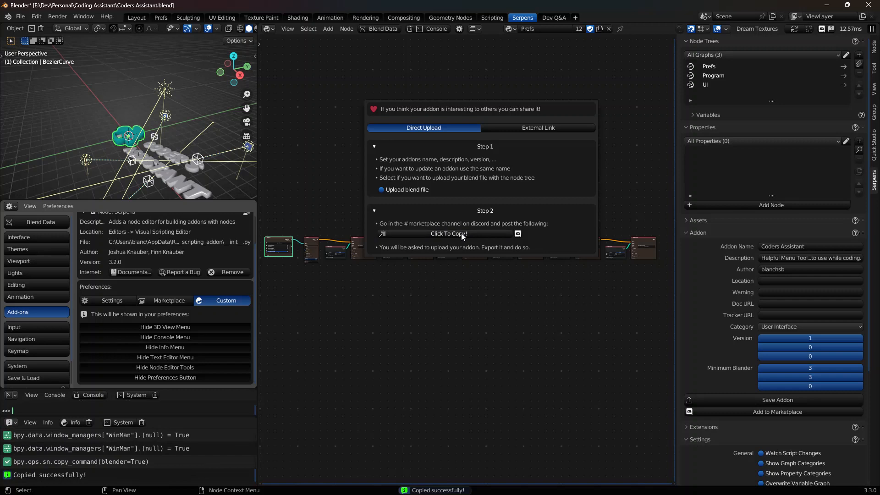
{"action": "mouse_move", "coordinate": [480, 220]}
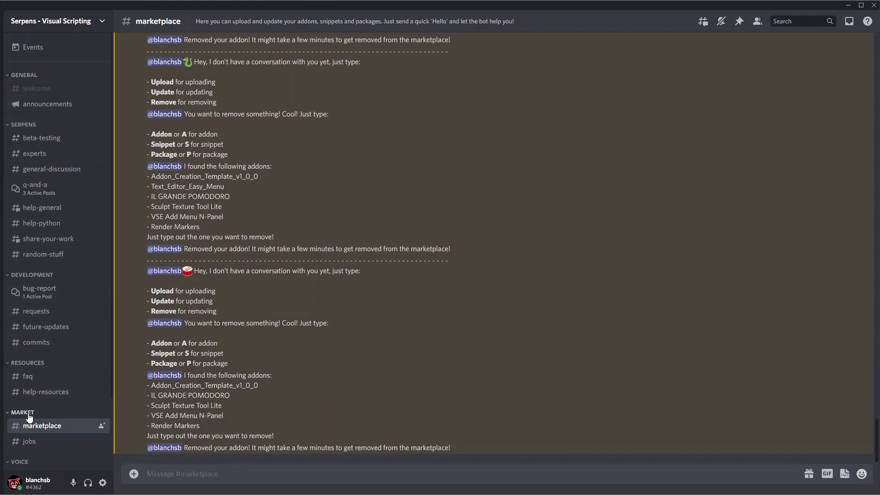
{"action": "mouse_move", "coordinate": [252, 489]}
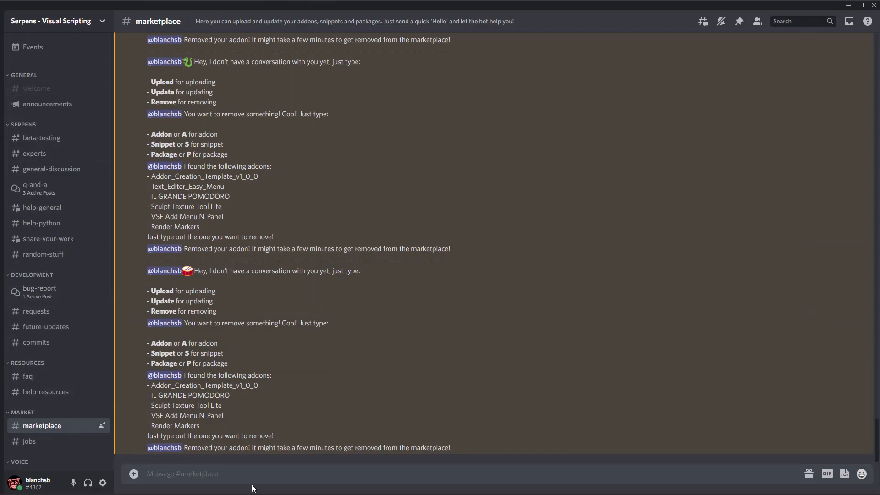
Greet the marketplace bot, choose U to upload, and send the pasted addon JSON
{"action": "type", "text": "hi"}
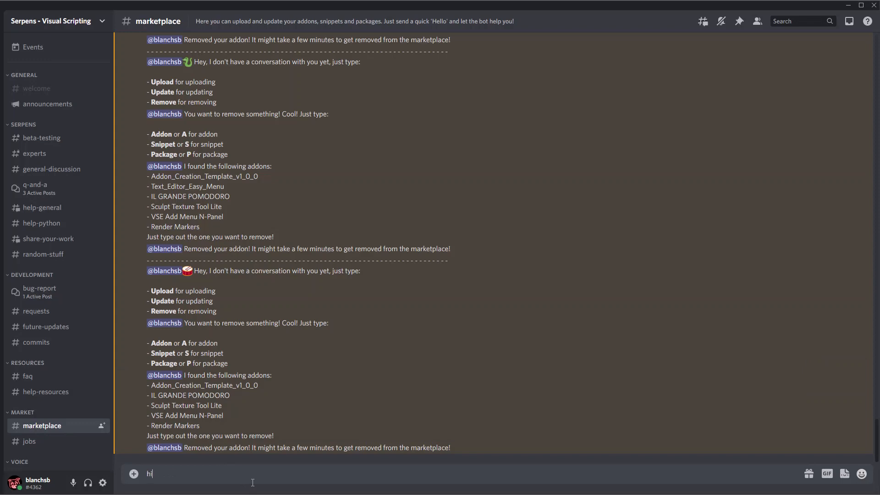
{"action": "key", "text": "Enter"}
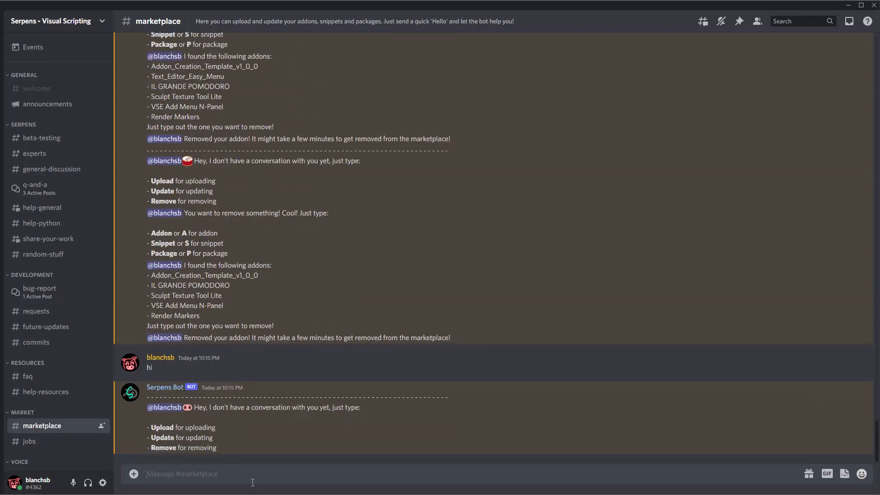
{"action": "type", "text": "U"}
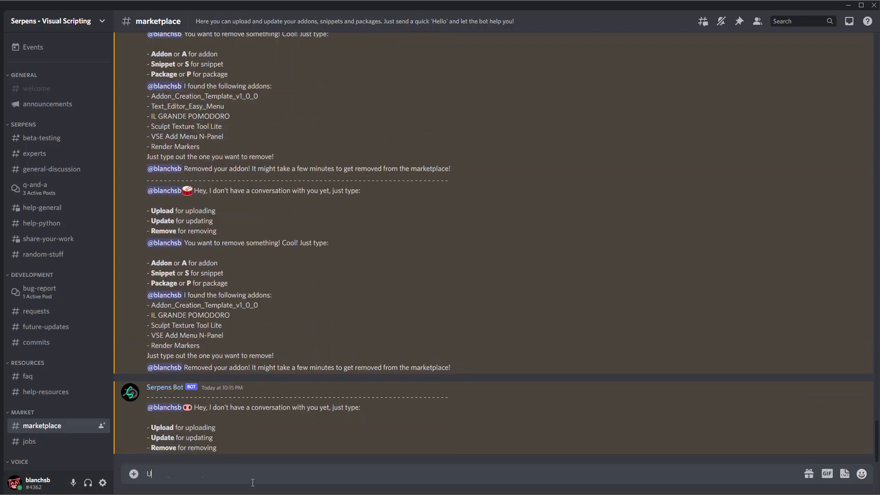
{"action": "key", "text": "Enter"}
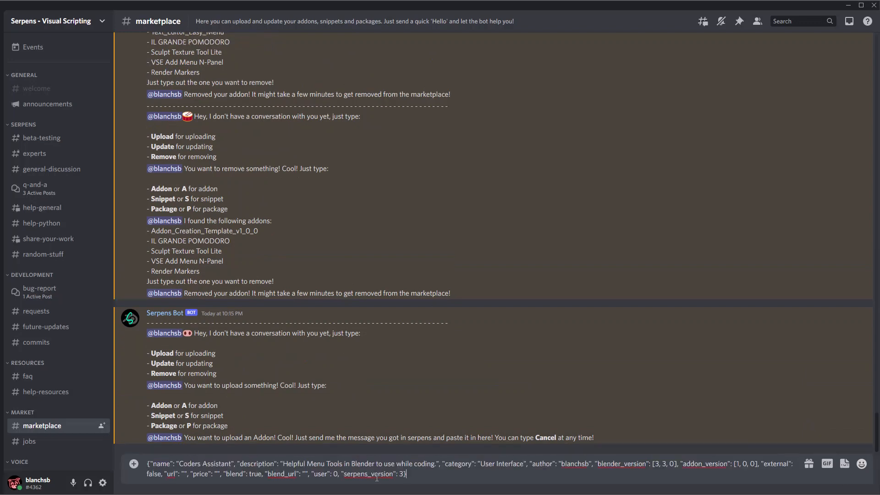
{"action": "key", "text": "Enter"}
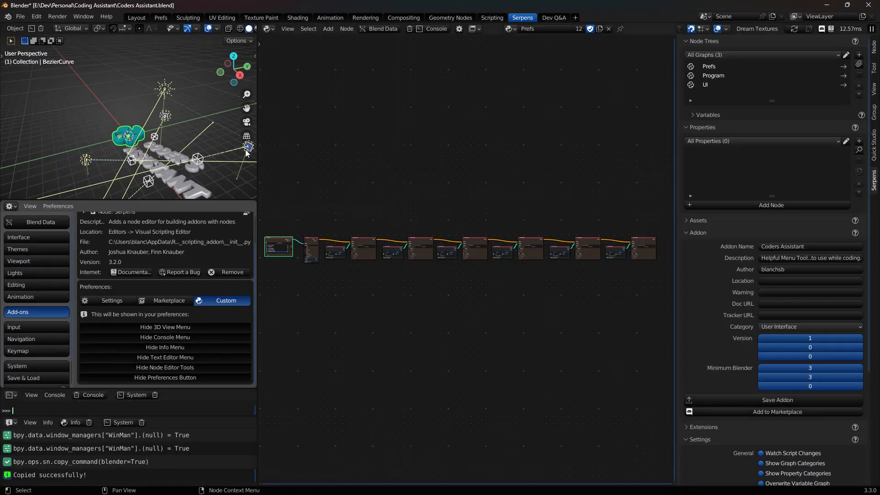
Save the Coders Assistant blend file with File > Save
{"action": "left_click", "coordinate": [23, 17]}
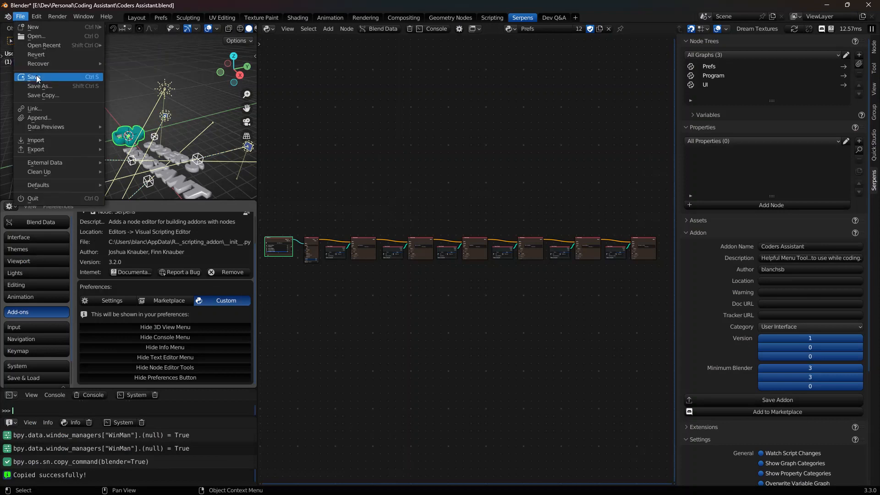
{"action": "left_click", "coordinate": [35, 77]}
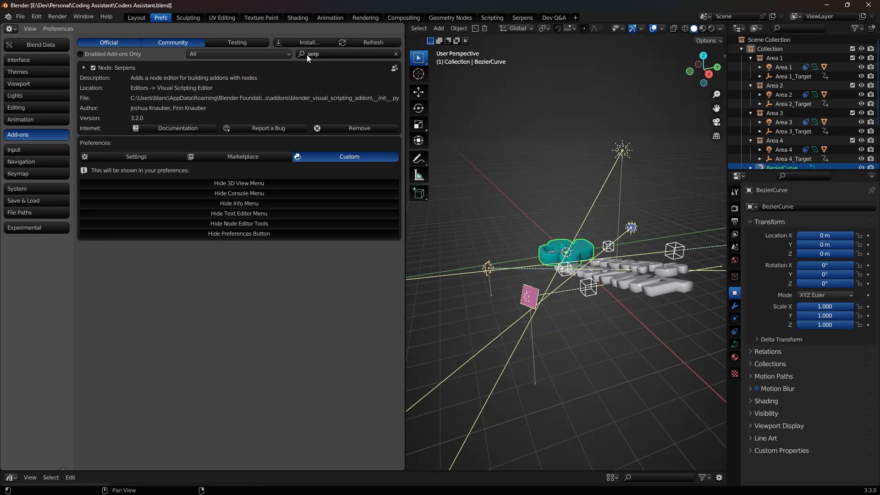
Open the Serpens Marketplace in preferences and load the addon listings
{"action": "left_click", "coordinate": [242, 157]}
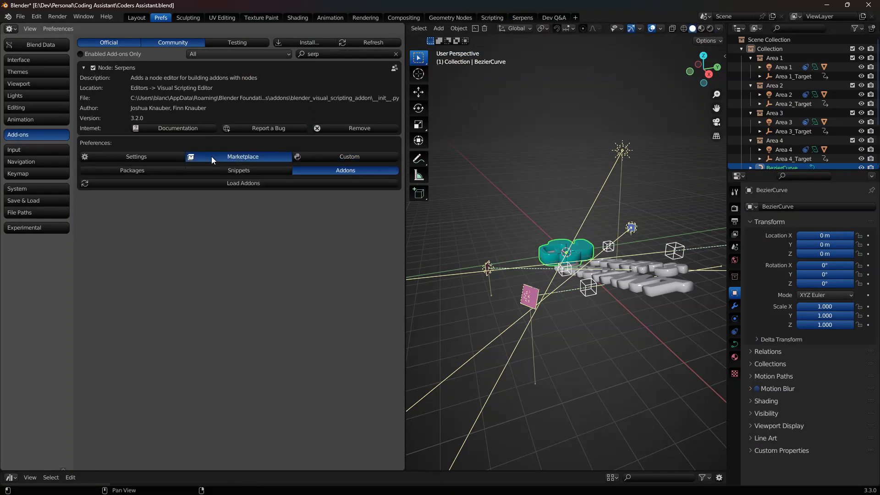
{"action": "left_click", "coordinate": [242, 156]}
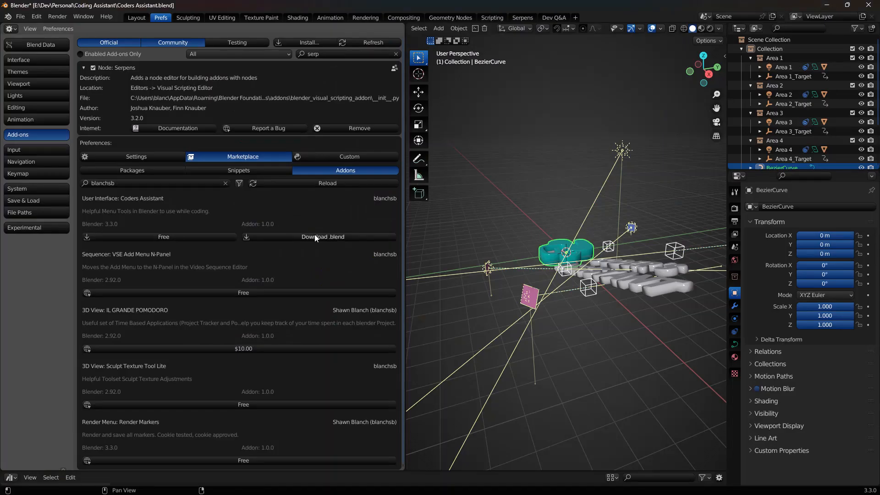
Get Coders Assistant from its listing and open the downloaded Coders_Assistant.blend
{"action": "left_click", "coordinate": [316, 236]}
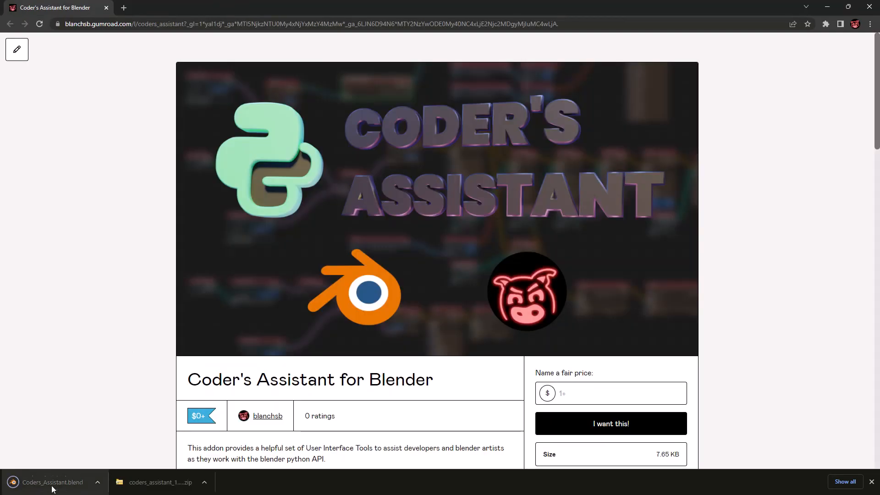
{"action": "left_click", "coordinate": [48, 481]}
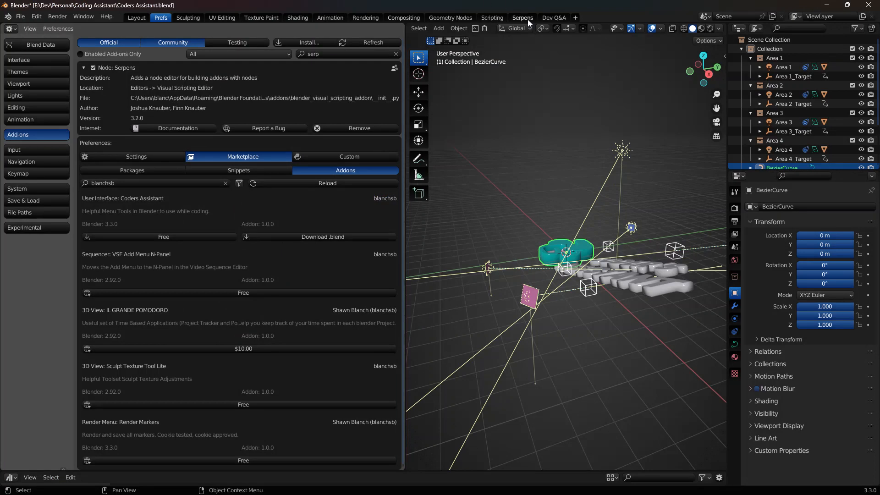
Browse the marketplace Packages, Snippets and Addons tabs, then return to the Serpens workspace
{"action": "left_click", "coordinate": [136, 17]}
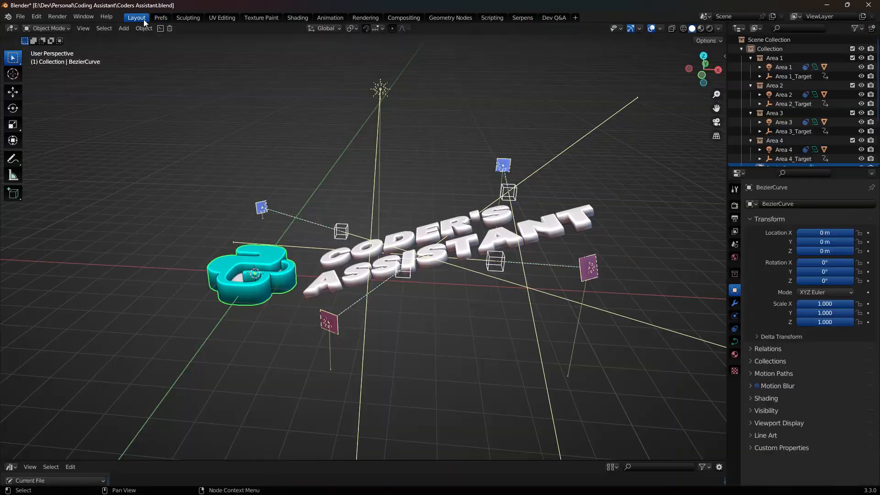
{"action": "left_click", "coordinate": [160, 17]}
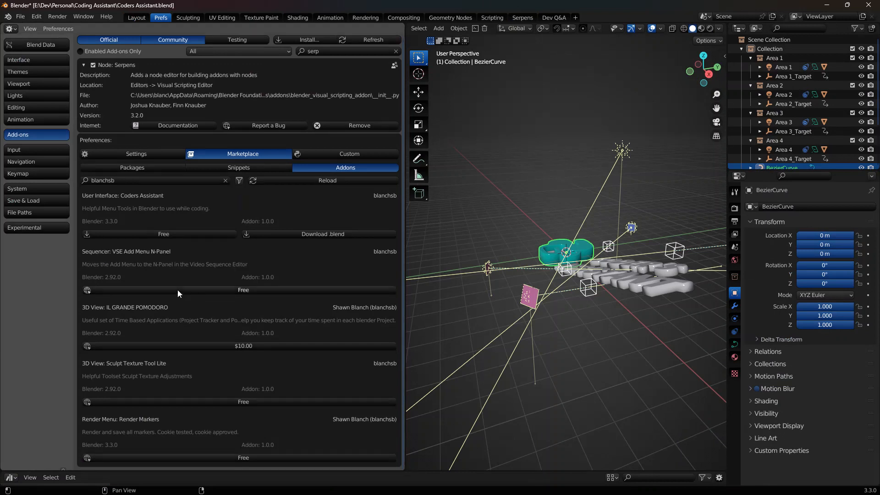
{"action": "mouse_move", "coordinate": [160, 328]}
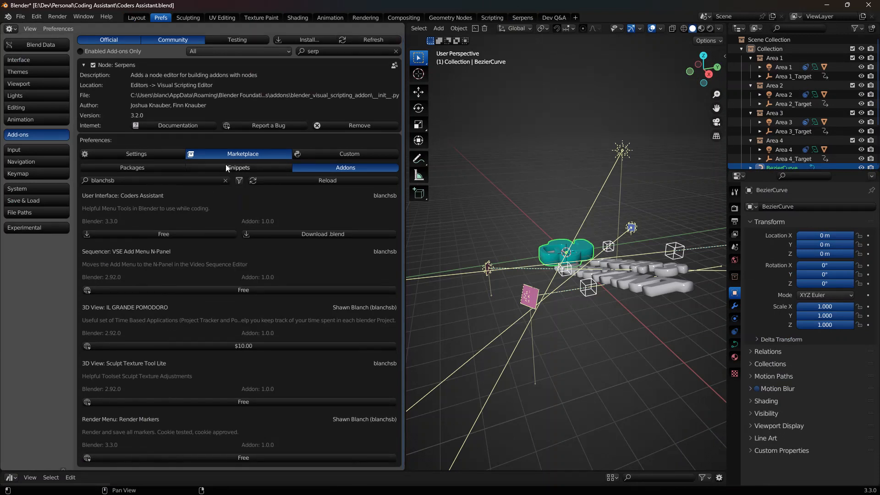
{"action": "left_click", "coordinate": [132, 167]}
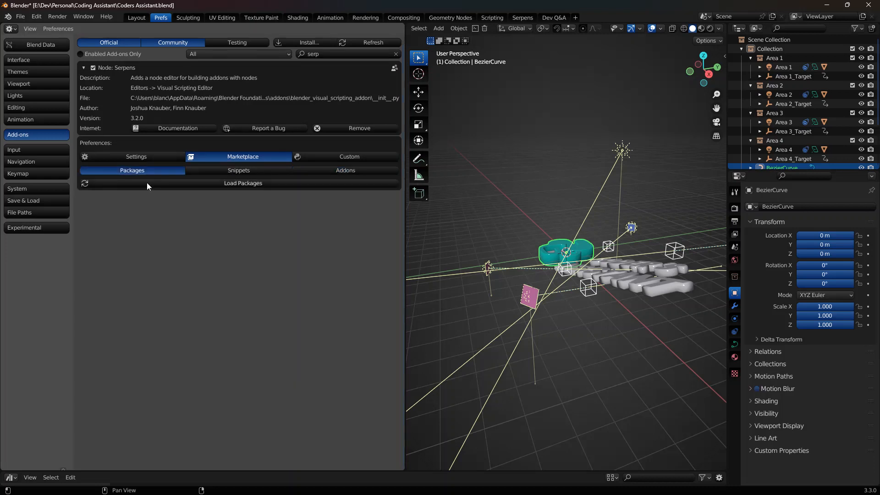
{"action": "left_click", "coordinate": [239, 170]}
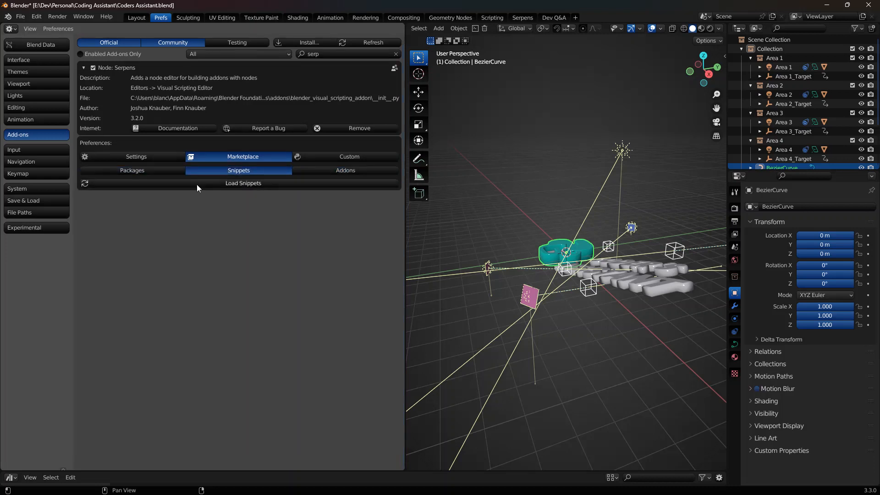
{"action": "left_click", "coordinate": [243, 183]}
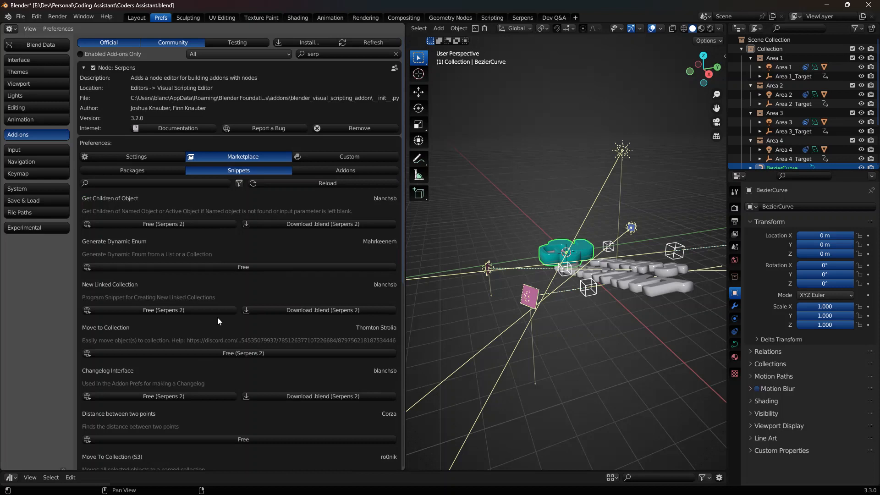
{"action": "left_click", "coordinate": [345, 170]}
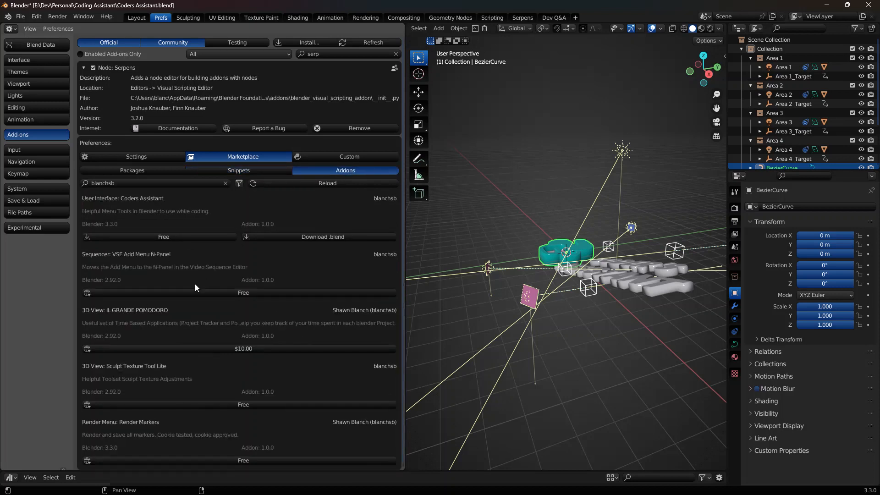
{"action": "mouse_move", "coordinate": [145, 243]}
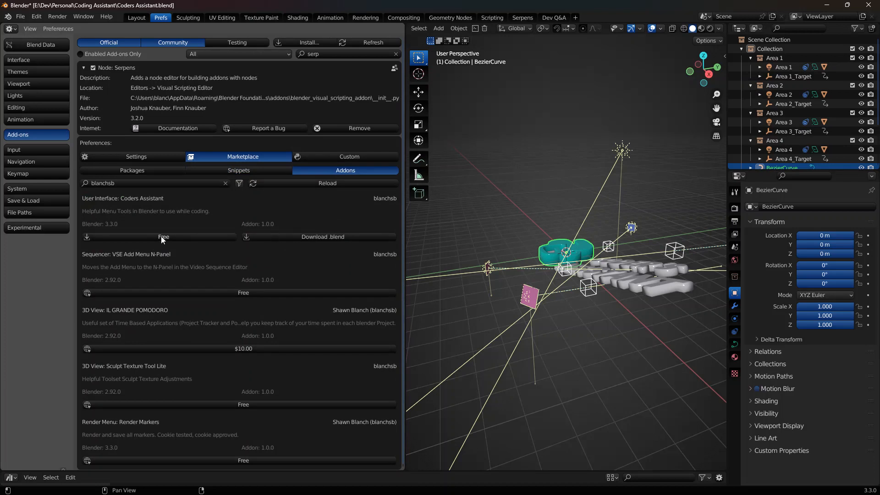
{"action": "mouse_move", "coordinate": [241, 292]}
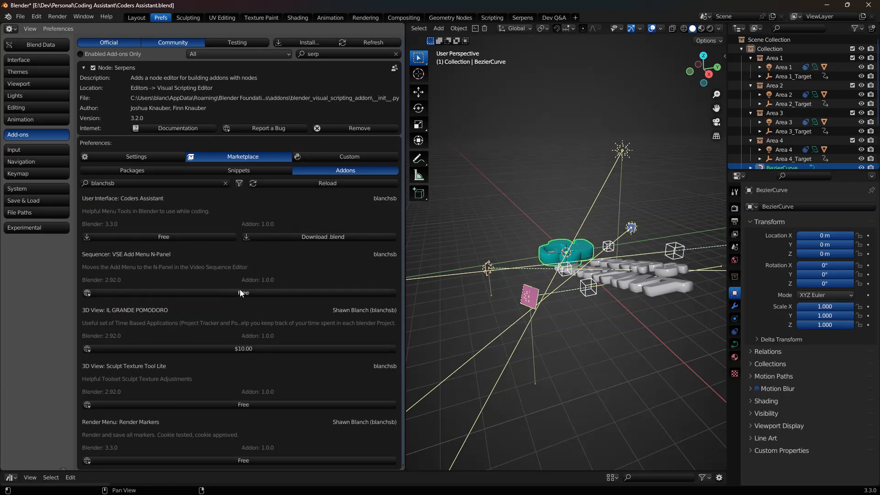
{"action": "mouse_move", "coordinate": [243, 296]}
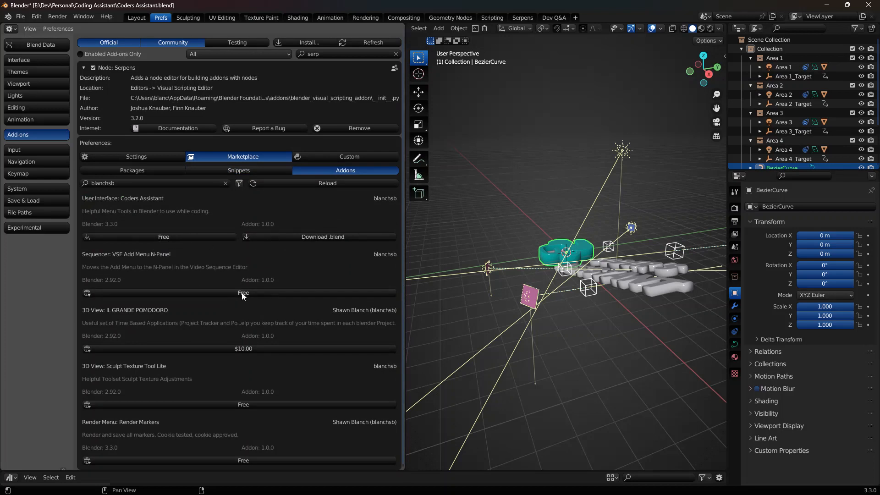
{"action": "left_click", "coordinate": [522, 17]}
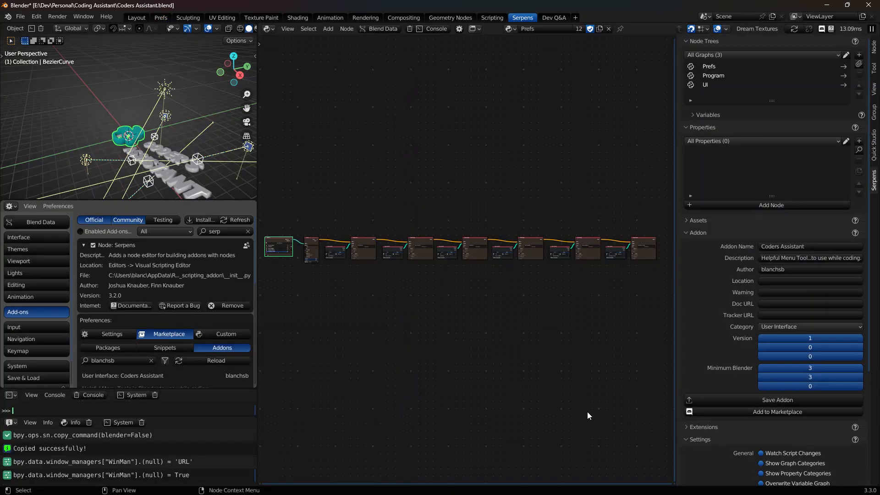
List the addon as an External Link with the Gumroad URL and copy the Step 3 message
{"action": "left_click", "coordinate": [777, 412]}
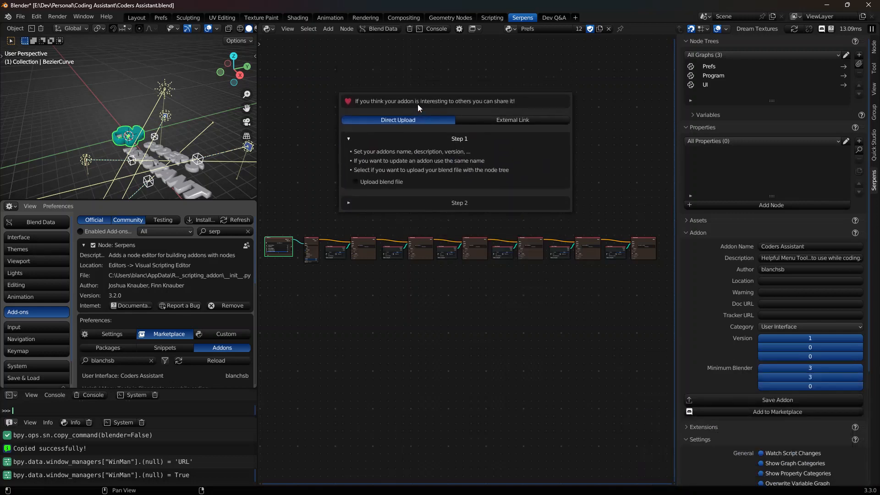
{"action": "mouse_move", "coordinate": [509, 123]}
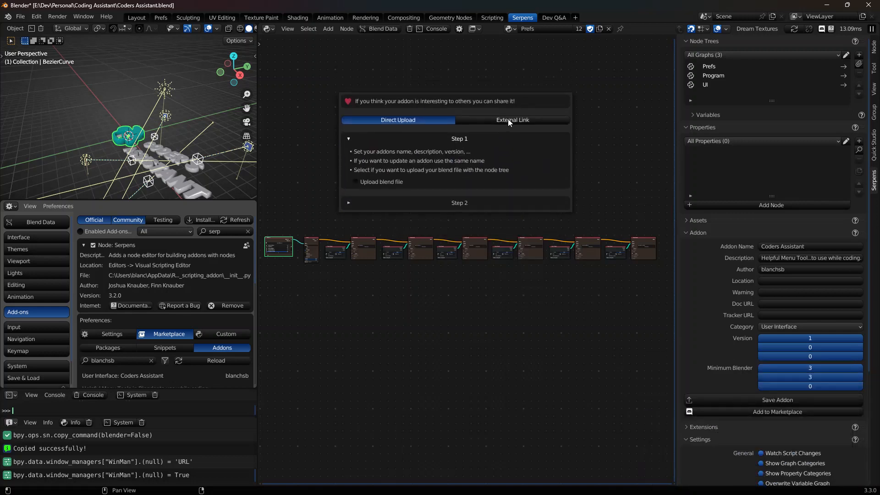
{"action": "left_click", "coordinate": [512, 120]}
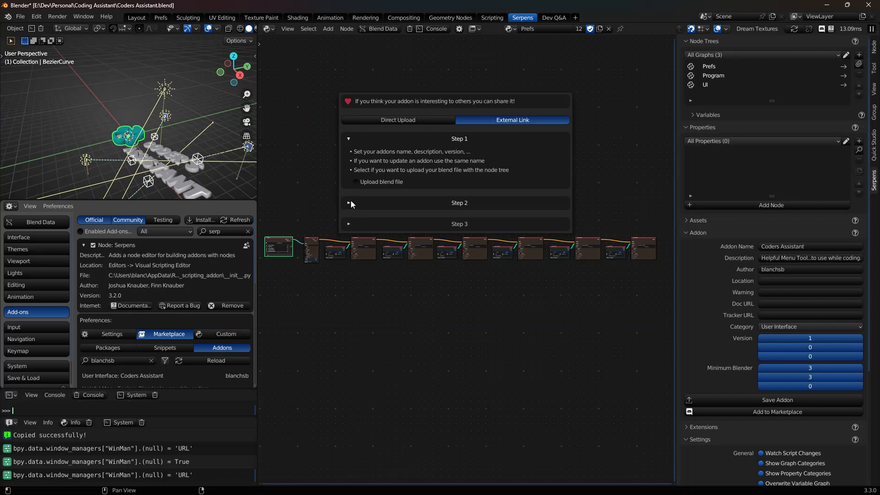
{"action": "mouse_move", "coordinate": [364, 184]}
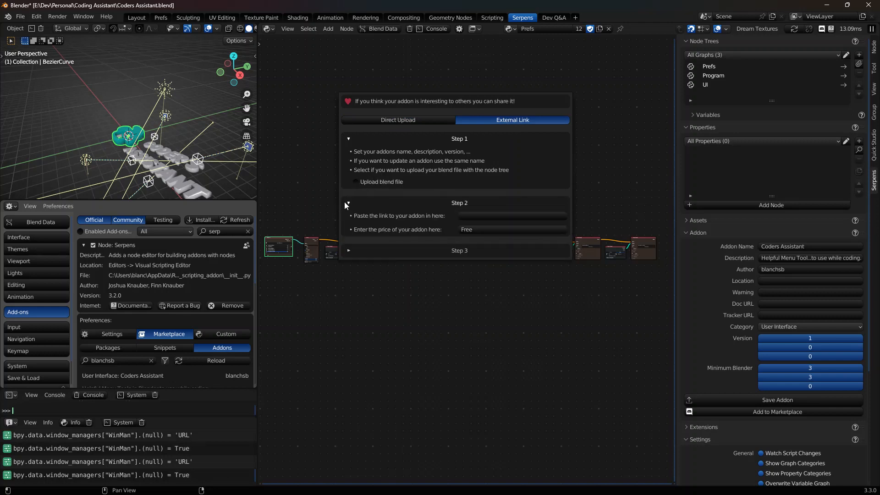
{"action": "left_click", "coordinate": [512, 215]}
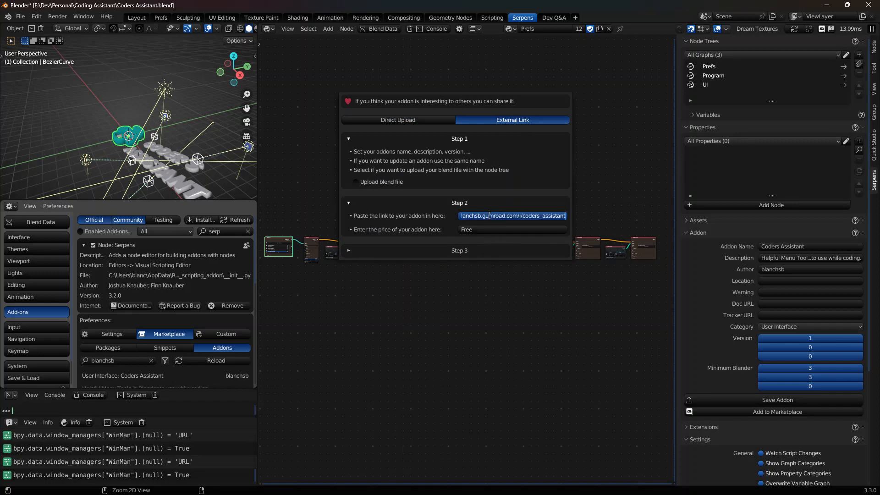
{"action": "left_click", "coordinate": [475, 234]}
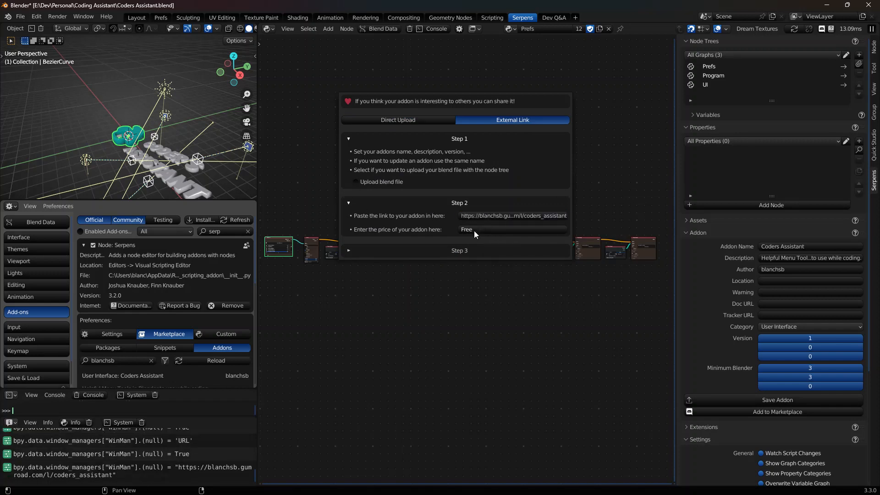
{"action": "left_click", "coordinate": [349, 250]}
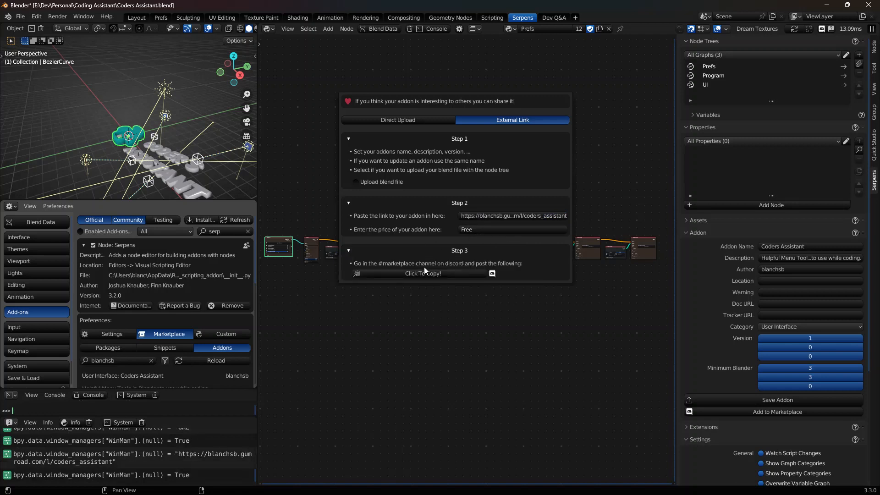
{"action": "left_click", "coordinate": [423, 273]}
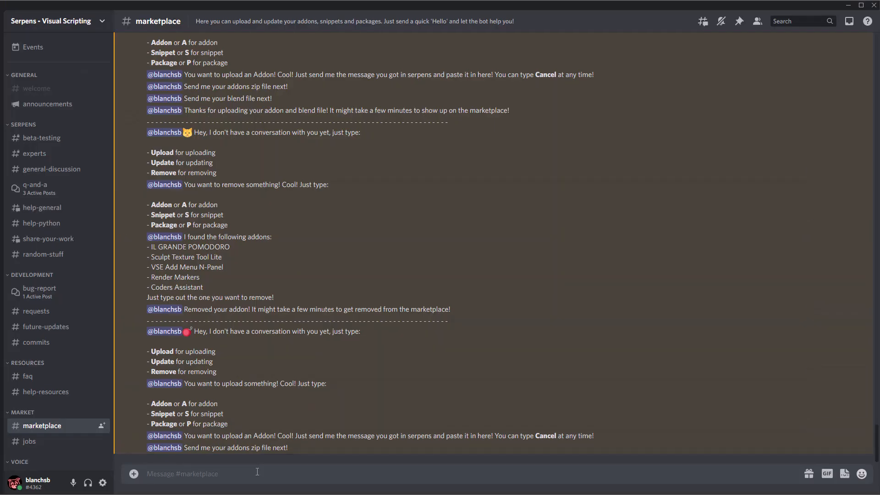
Cancel the broken upload, then start a new addon upload and send the Coders Assistant details
{"action": "type", "text": "h"}
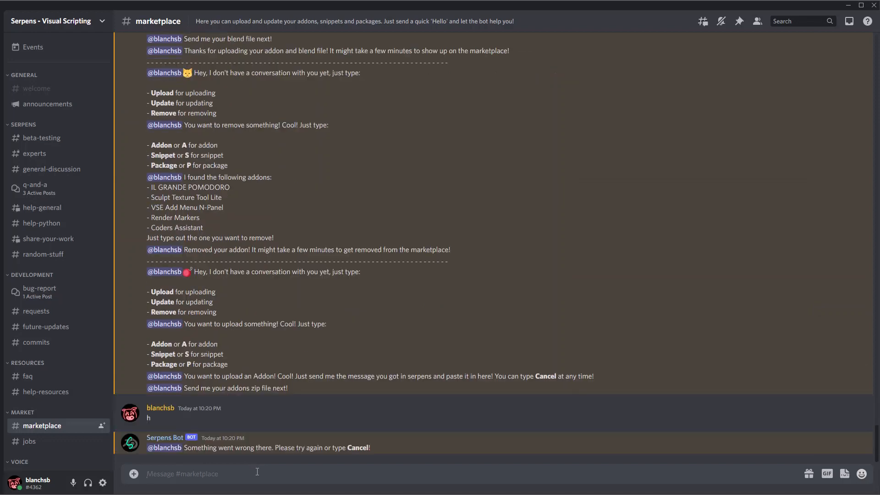
{"action": "type", "text": "C"}
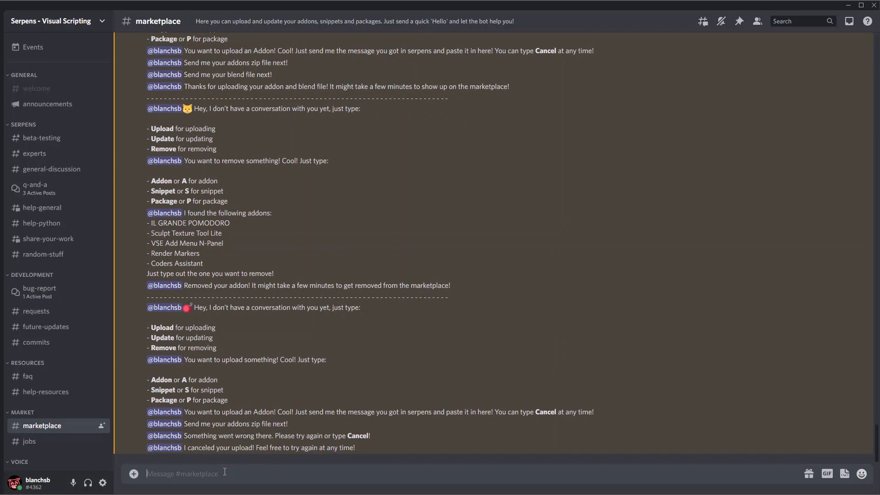
{"action": "scroll", "scroll_direction": "down", "scroll_amount": 3}
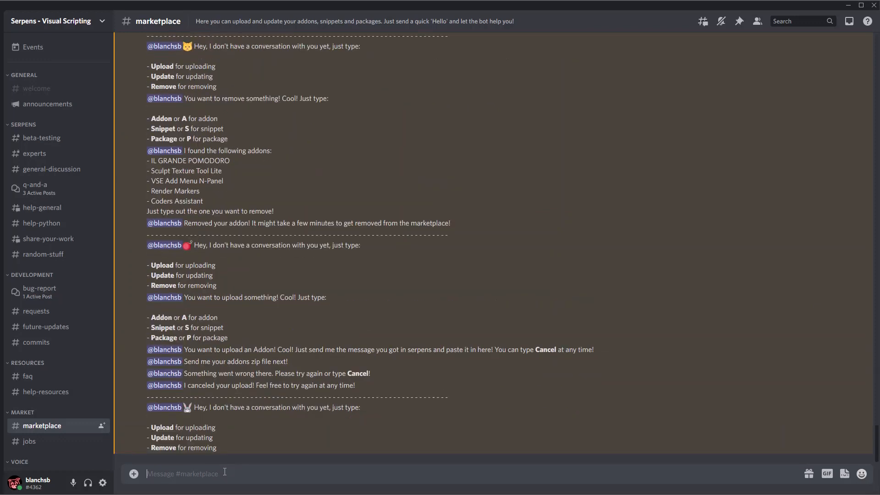
{"action": "type", "text": "Upload"}
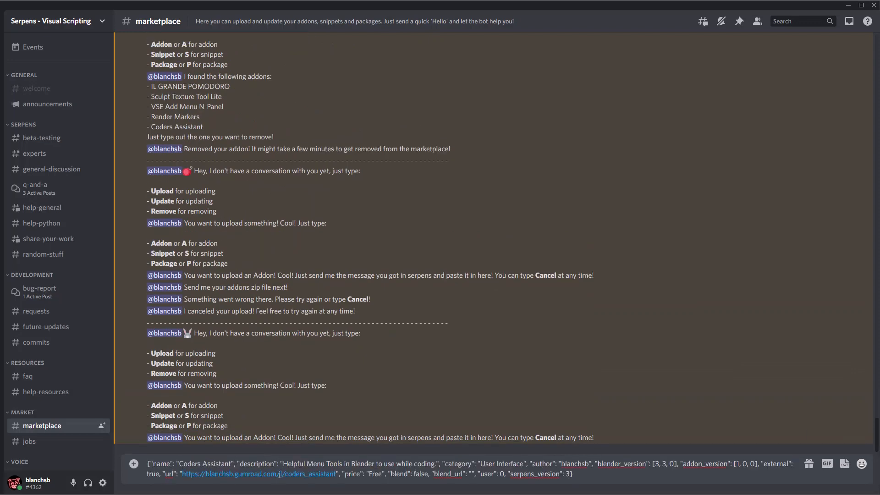
{"action": "key", "text": "Enter"}
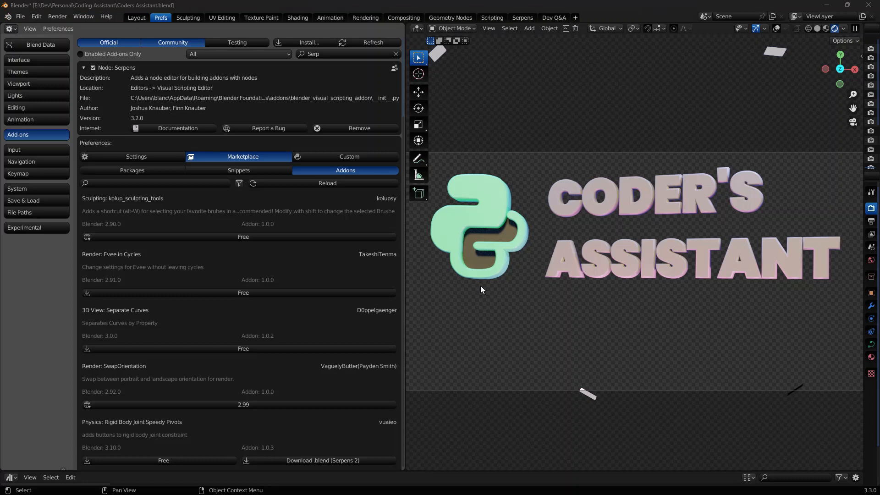
{"action": "mouse_move", "coordinate": [184, 441]}
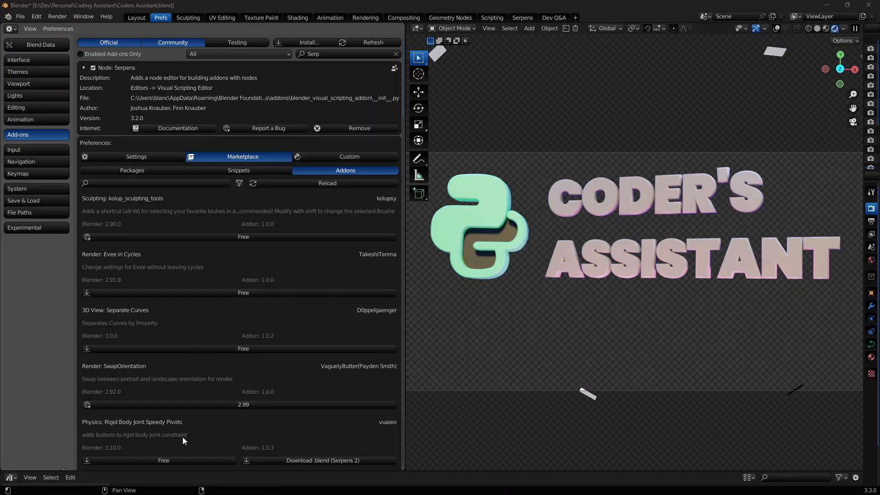
{"action": "mouse_move", "coordinate": [289, 183]}
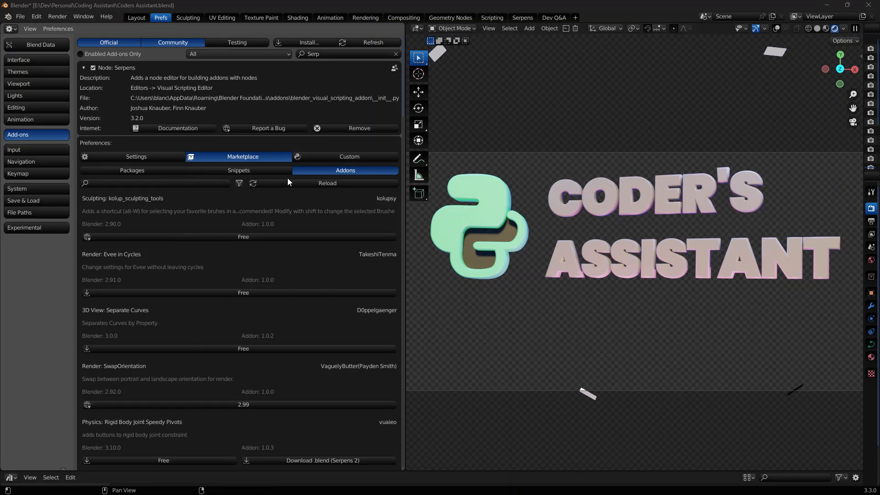
Filter the marketplace add-on list by 'blanch' to show Coders Assistant
{"action": "left_click", "coordinate": [155, 183]}
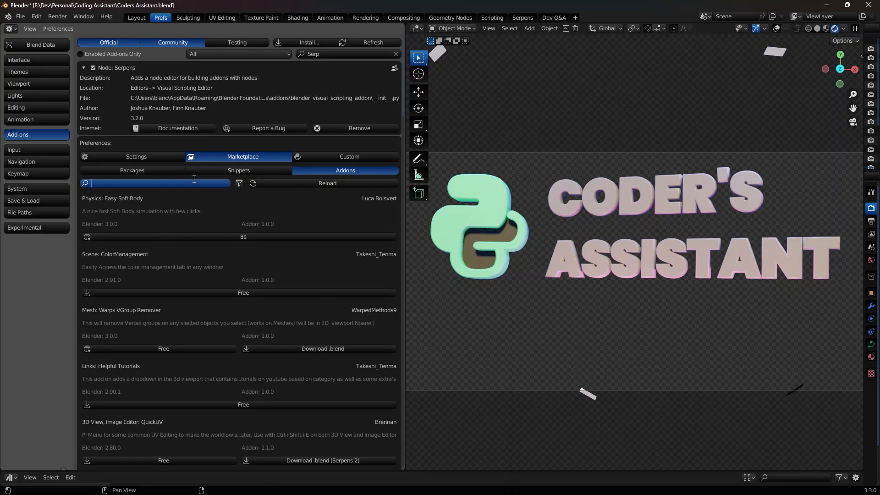
{"action": "type", "text": "blanchsb"}
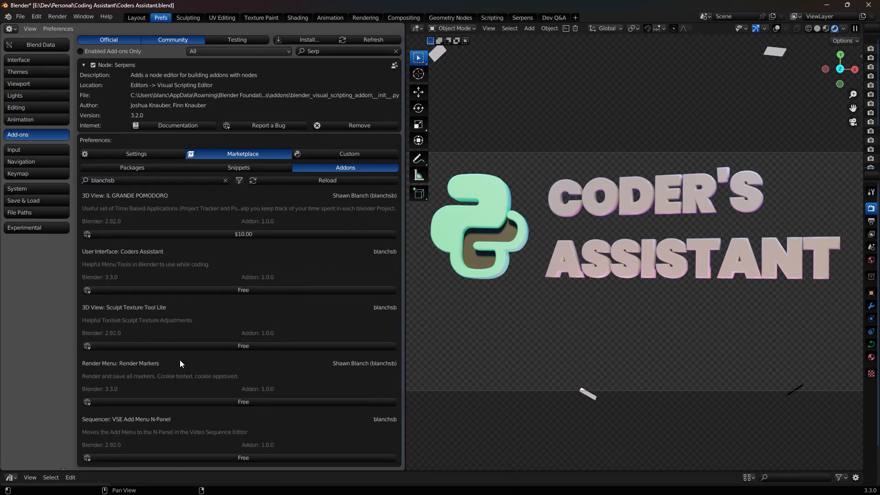
{"action": "mouse_move", "coordinate": [156, 334]}
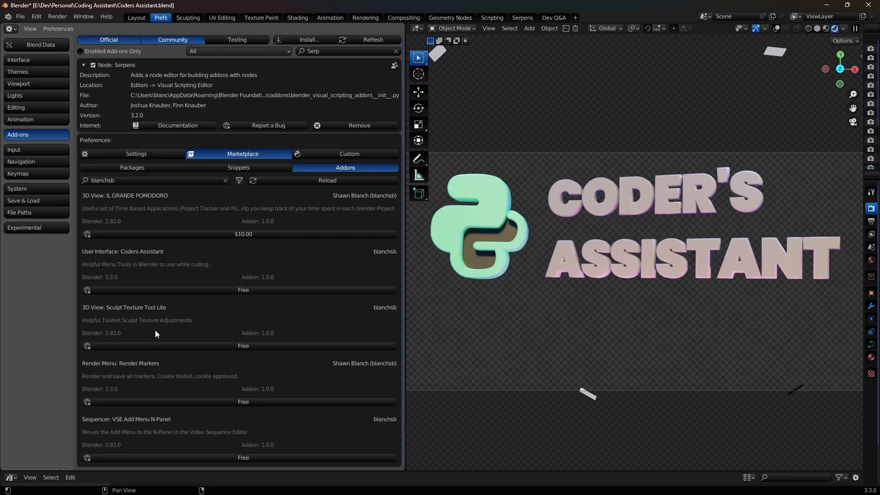
{"action": "mouse_move", "coordinate": [153, 262]}
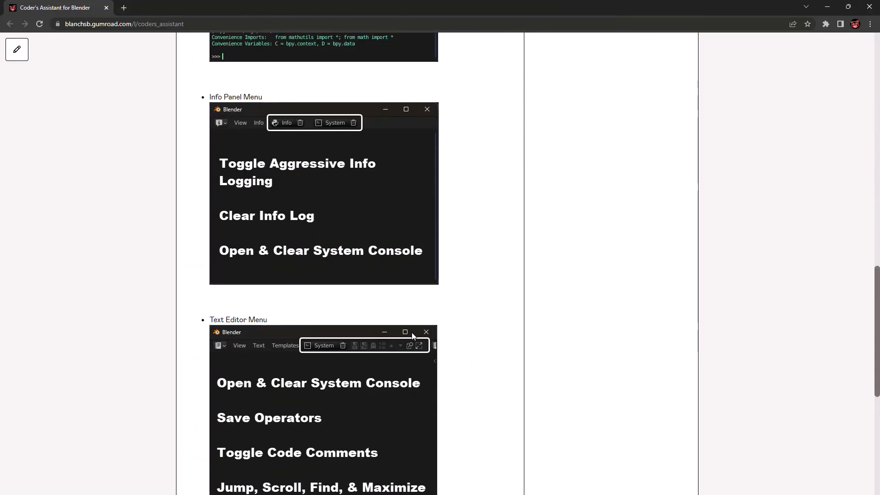
Check out Coder's Assistant on Gumroad at price 0 and download coders_assistant_1.0.0.zip
{"action": "scroll", "scroll_direction": "up", "scroll_amount": 3}
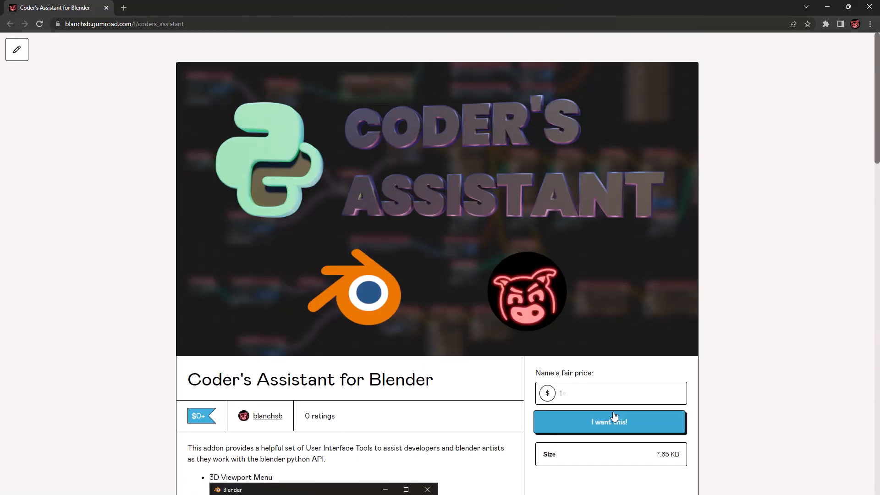
{"action": "left_click", "coordinate": [609, 422]}
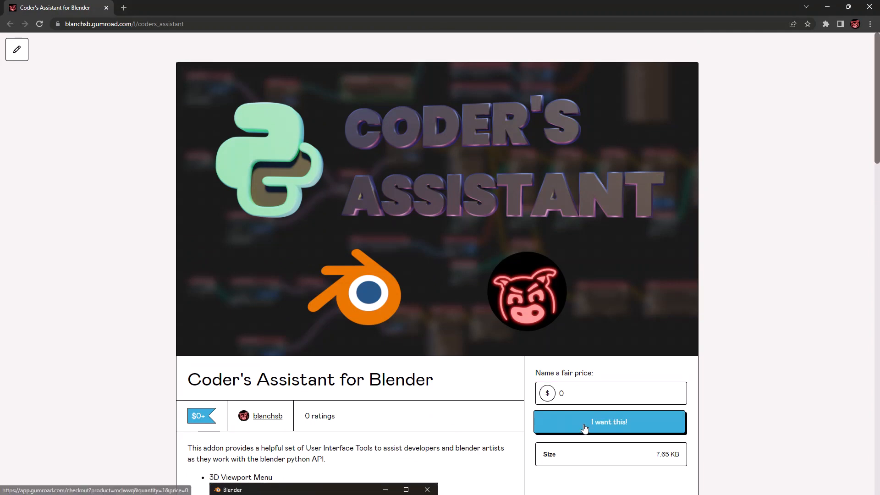
{"action": "left_click", "coordinate": [609, 422]}
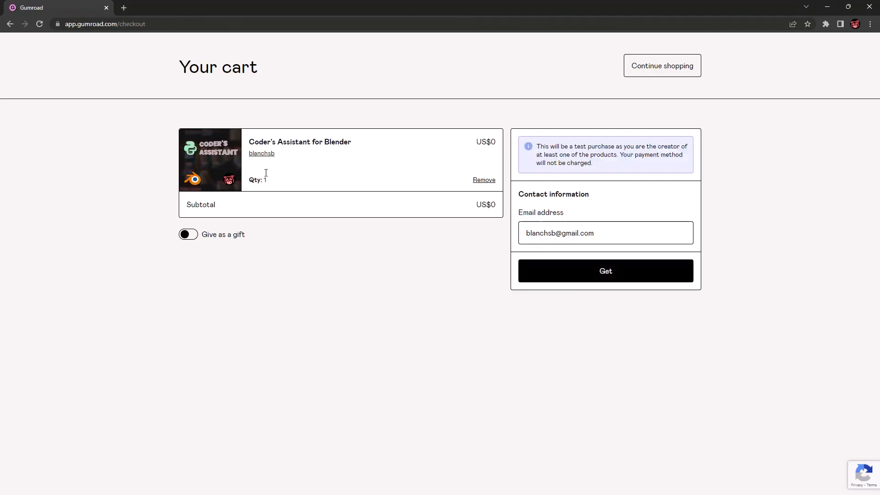
{"action": "left_click", "coordinate": [605, 271]}
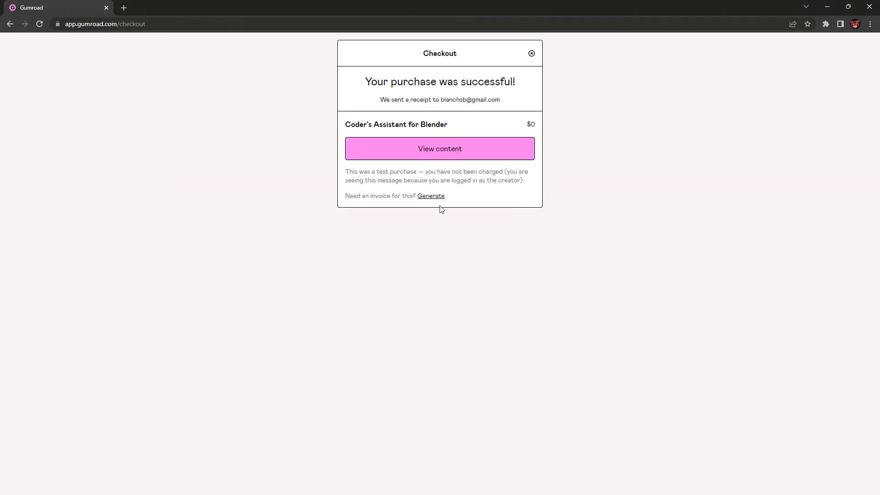
{"action": "left_click", "coordinate": [439, 149]}
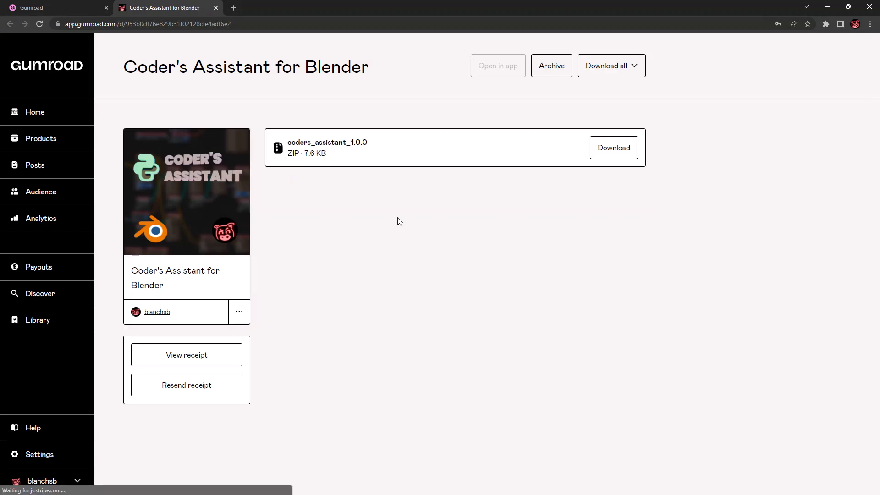
{"action": "left_click", "coordinate": [614, 147]}
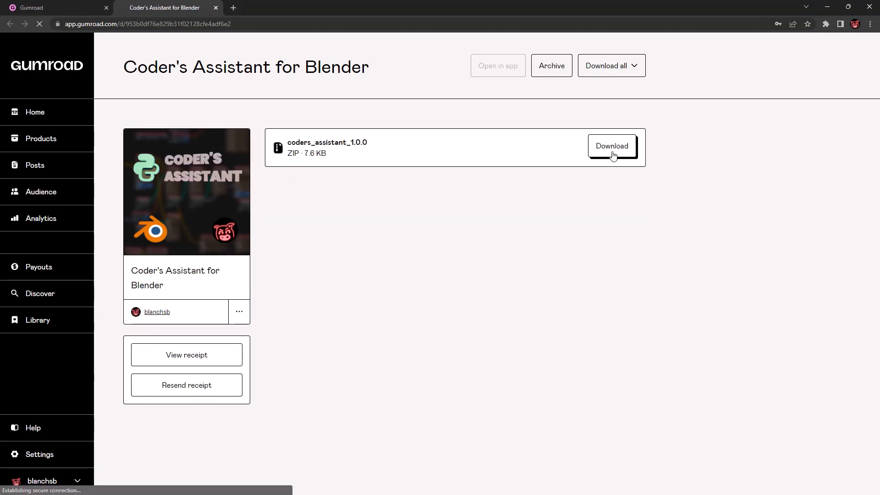
{"action": "left_click", "coordinate": [612, 145]}
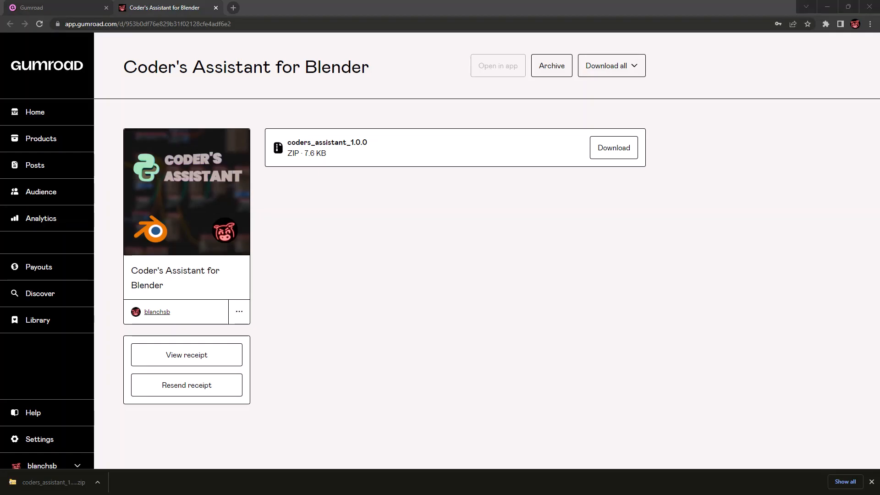
{"action": "mouse_move", "coordinate": [35, 165]}
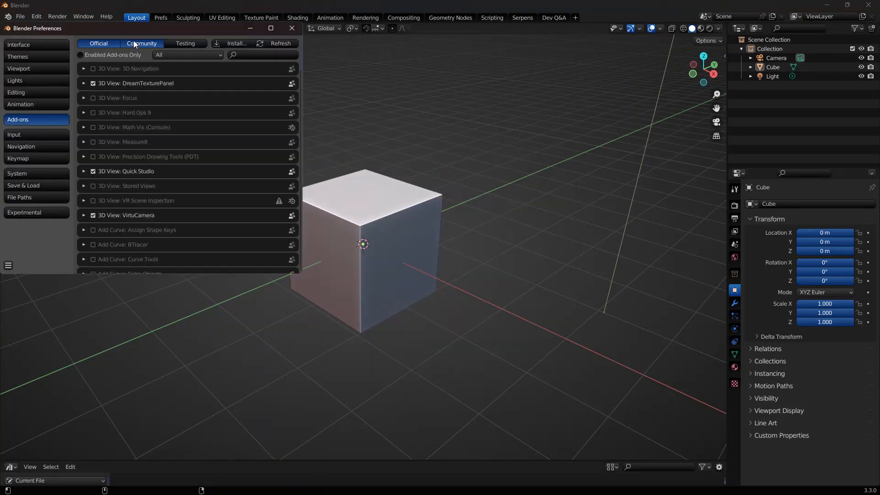
Install coders_assistant_1.0.0.zip from Downloads and enable User Interface: Coders Assistant
{"action": "left_click", "coordinate": [235, 43]}
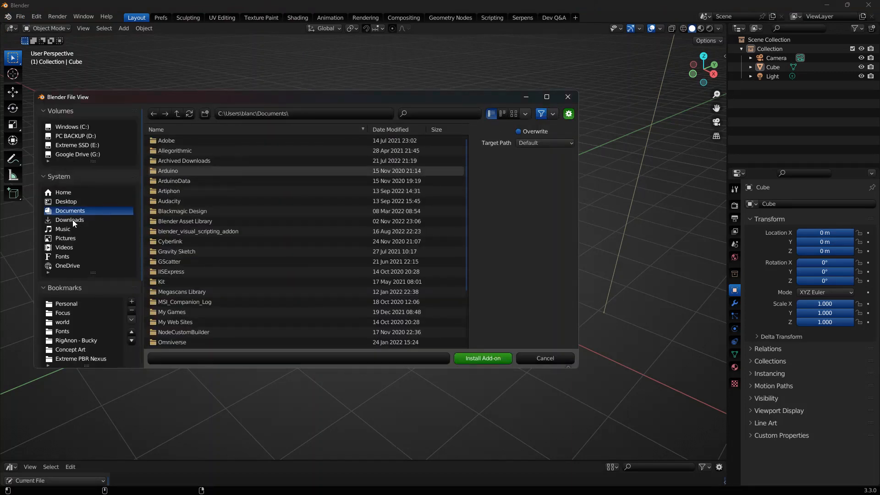
{"action": "left_click", "coordinate": [69, 220]}
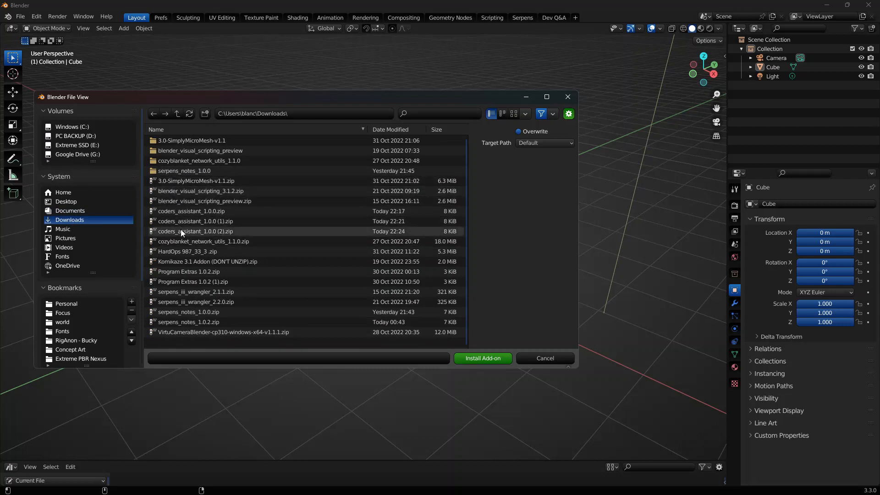
{"action": "left_click", "coordinate": [483, 359]}
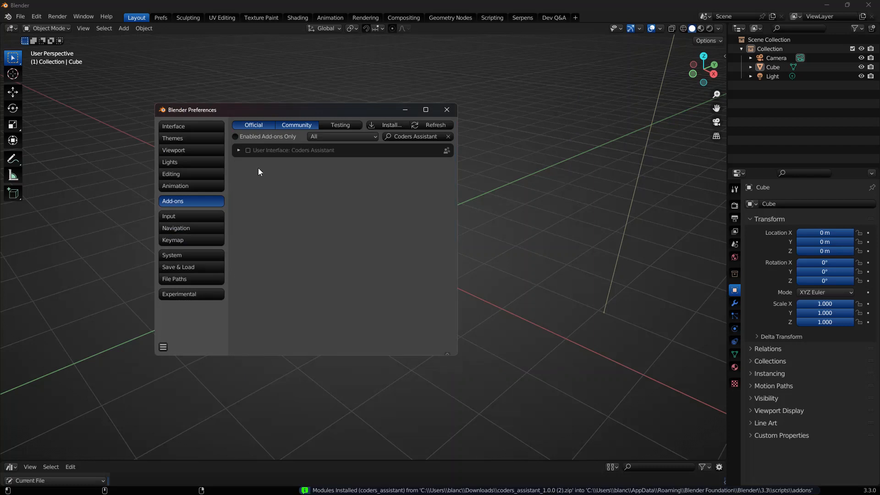
{"action": "left_click", "coordinate": [248, 149]}
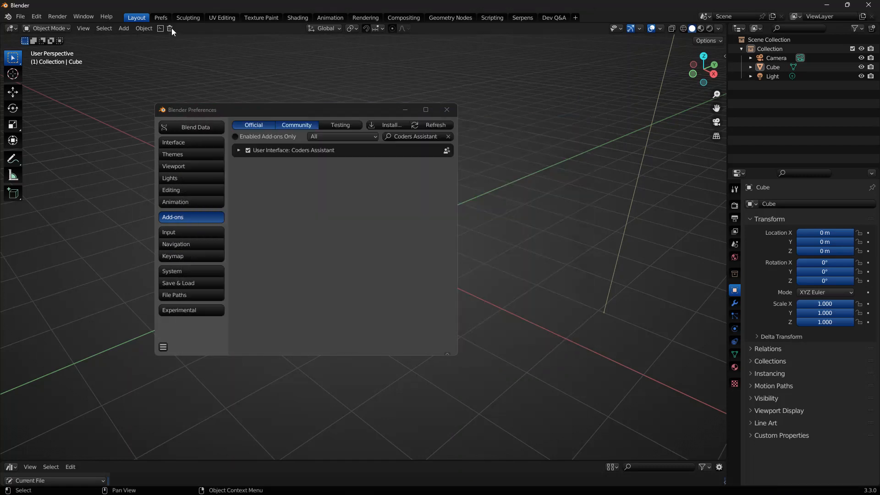
In the Serpens workspace, toggle debug options with Coders Assistant's tools, then go to Scripting
{"action": "left_click", "coordinate": [522, 17]}
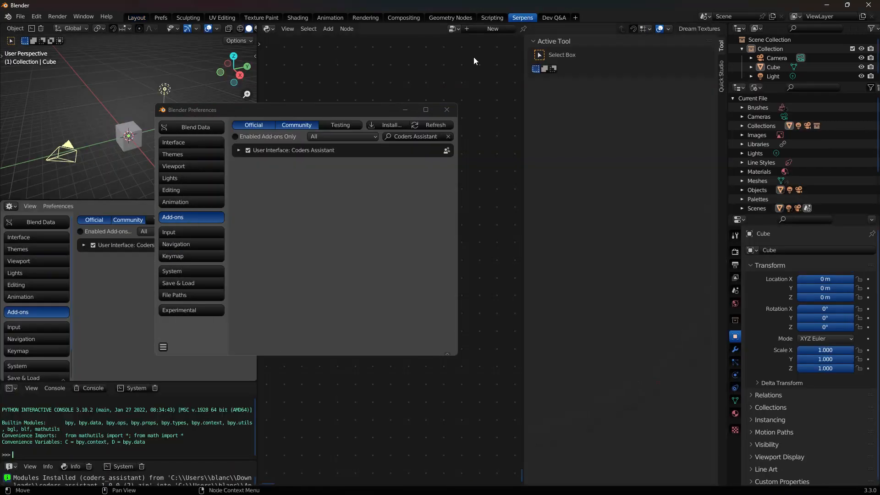
{"action": "left_click", "coordinate": [446, 109]}
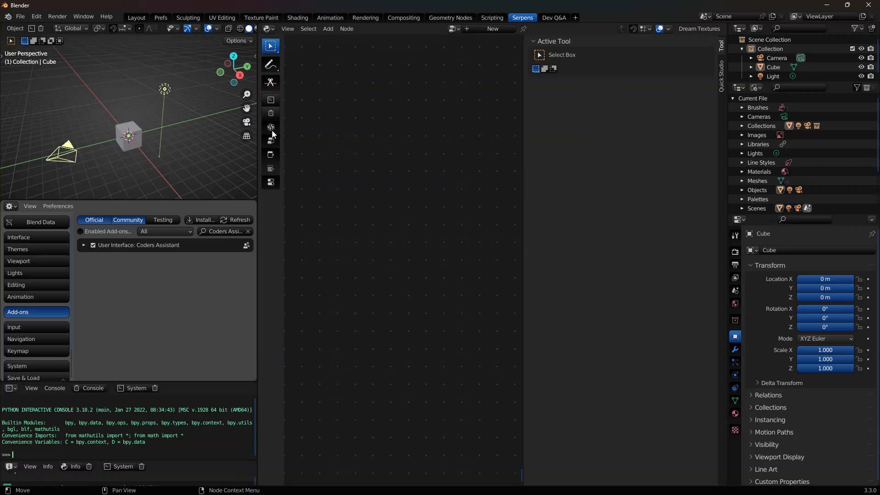
{"action": "left_click", "coordinate": [271, 182]}
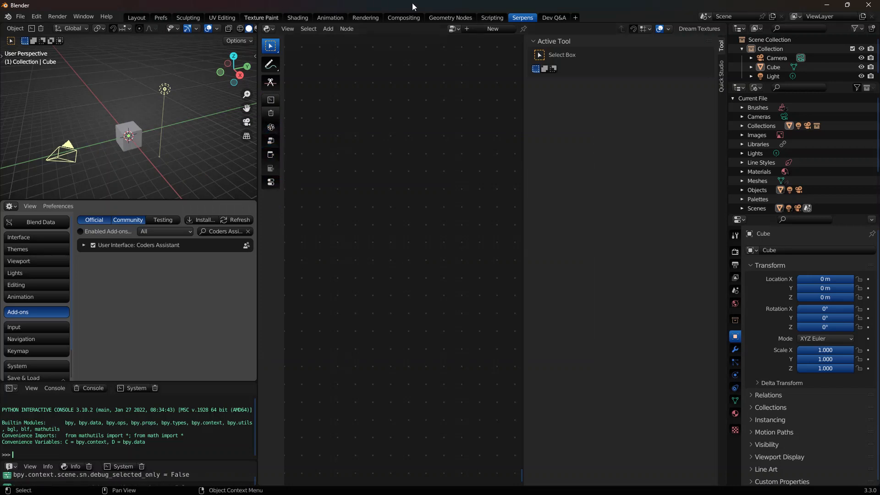
{"action": "left_click", "coordinate": [491, 17]}
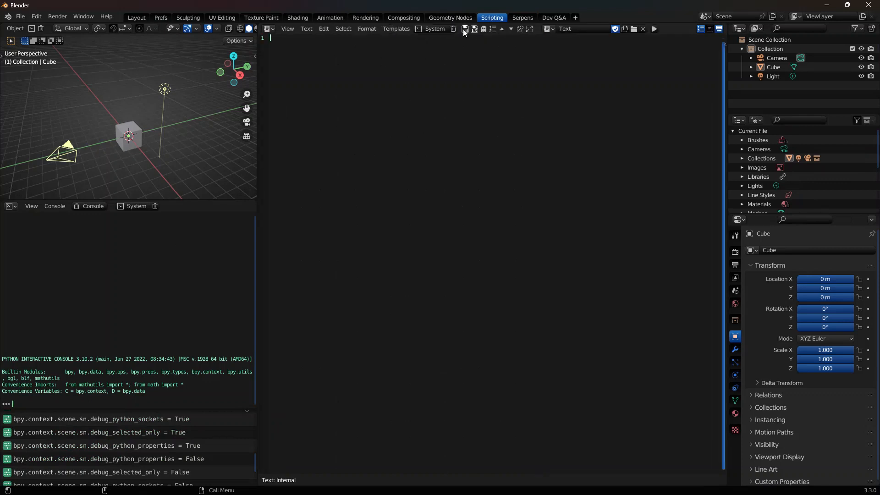
Type the placeholder text '#sdfgsdfbhsdbdgbhn' into the Scripting text editor
{"action": "type", "text": "#sdfgsdfbhsdbdgbhn"}
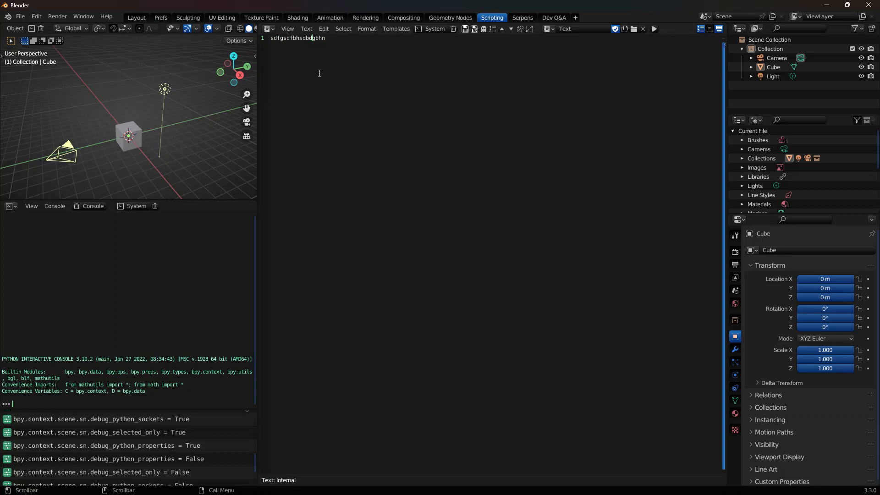
{"action": "mouse_move", "coordinate": [475, 193]}
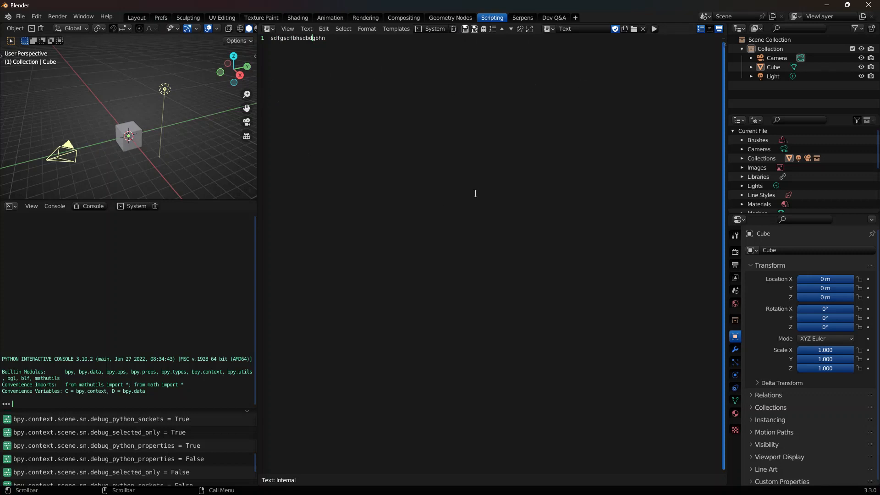